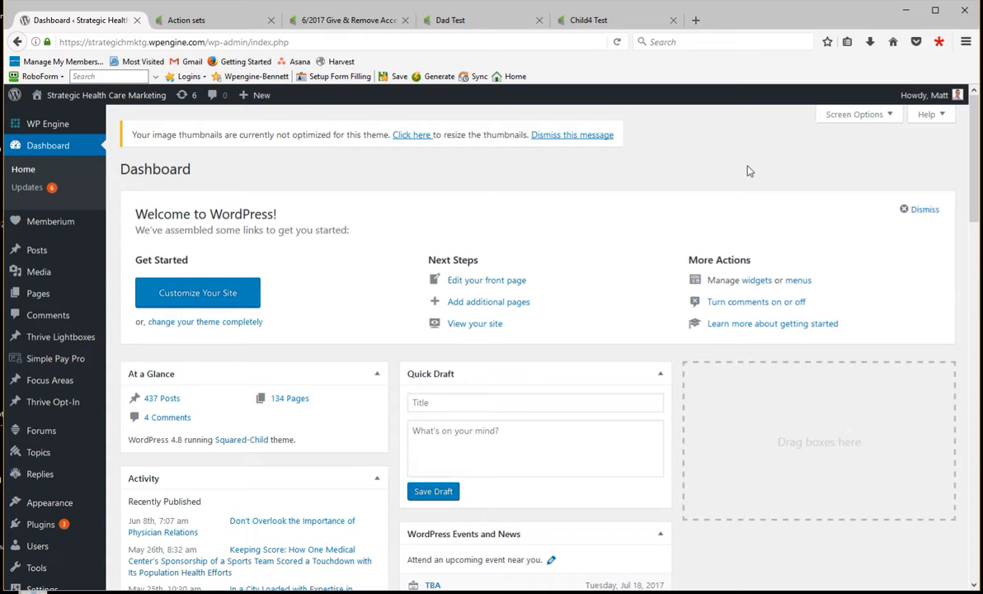
mouse_move(719, 166)
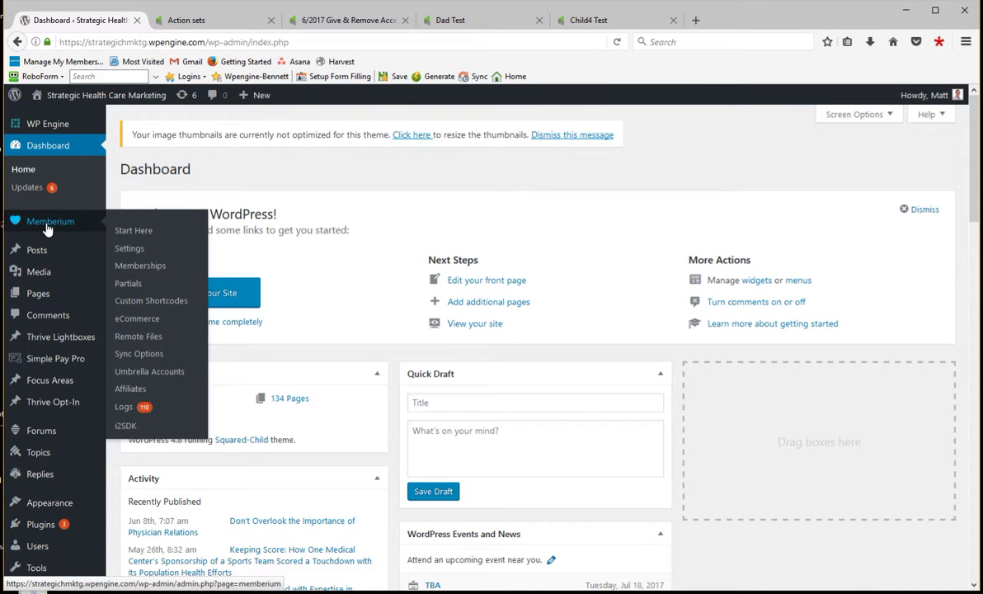
Open Memberium's Umbrella Accounts page from the WordPress admin sidebar
click(149, 371)
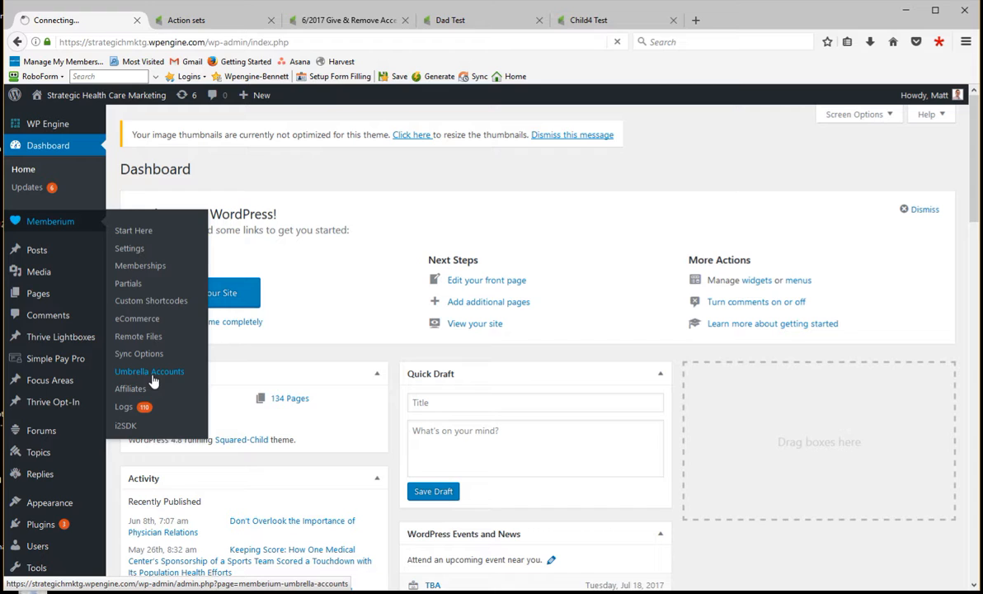
click(150, 371)
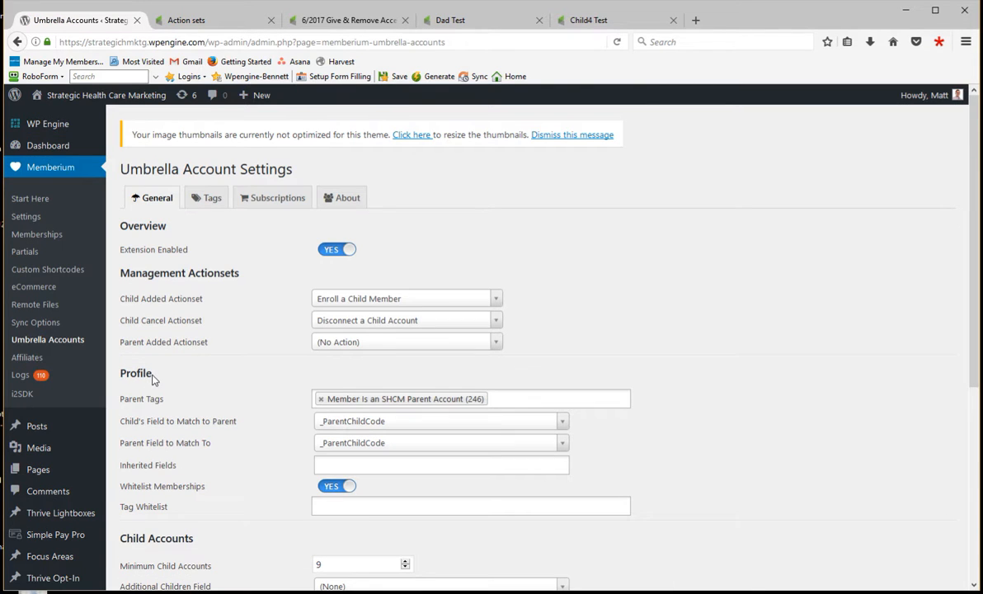
mouse_move(335, 252)
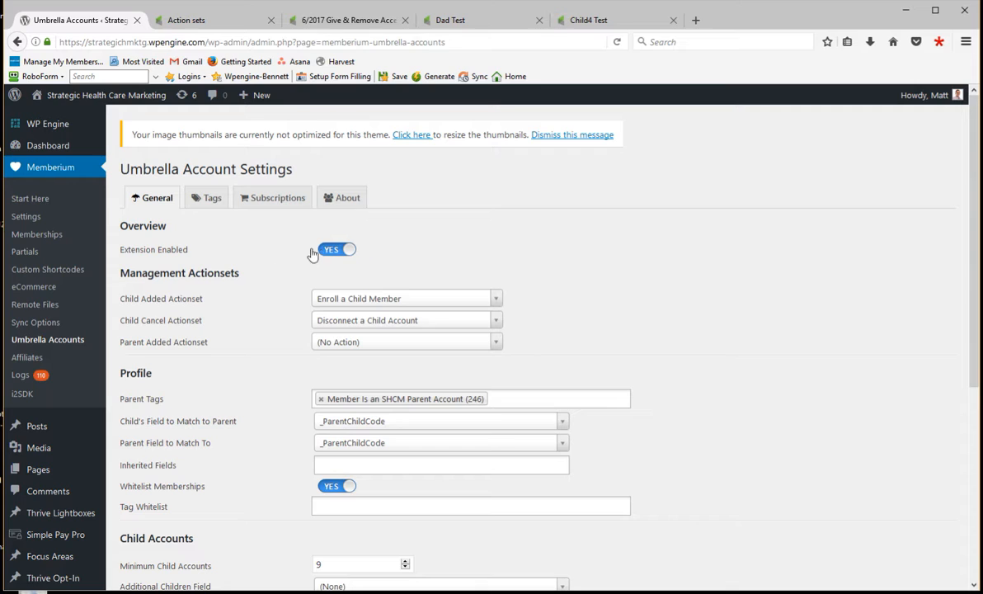
mouse_move(370, 256)
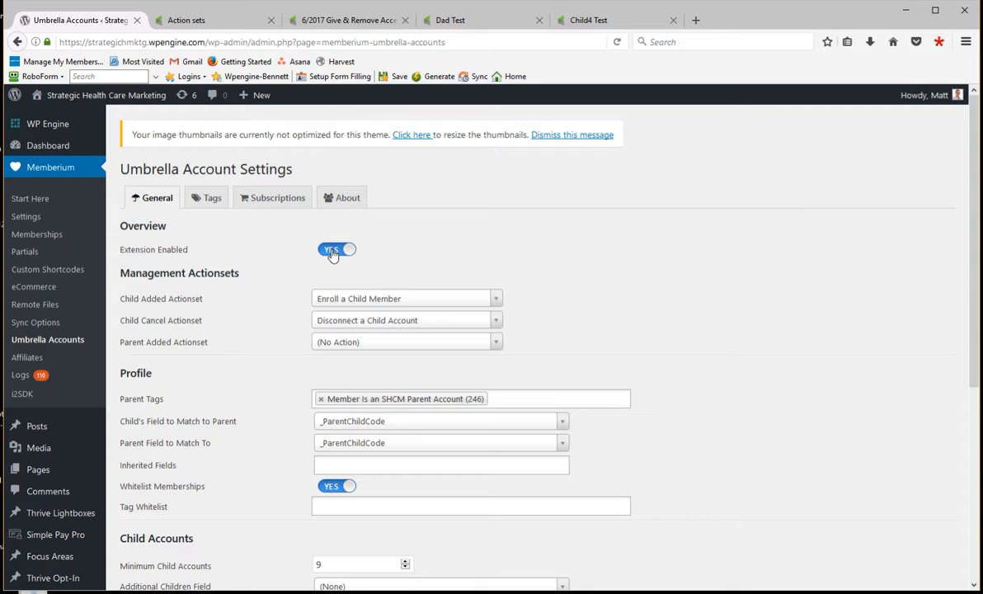
mouse_move(163, 304)
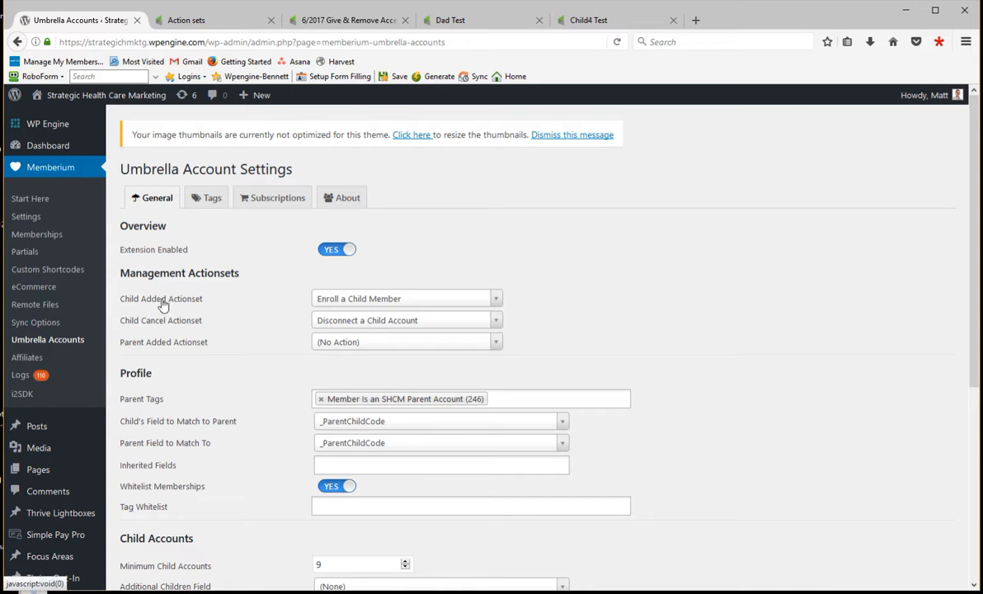
mouse_move(322, 320)
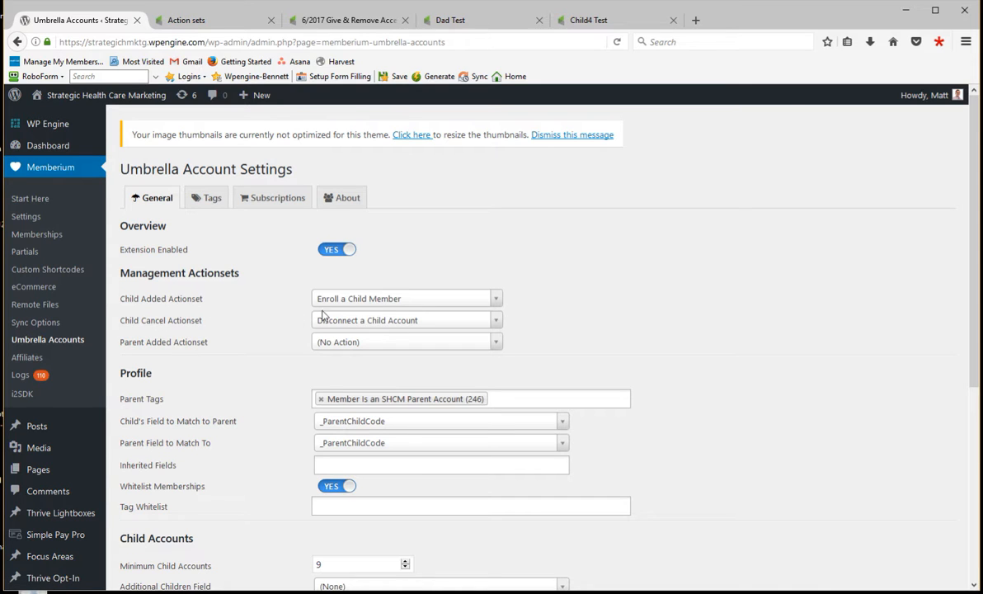
mouse_move(380, 299)
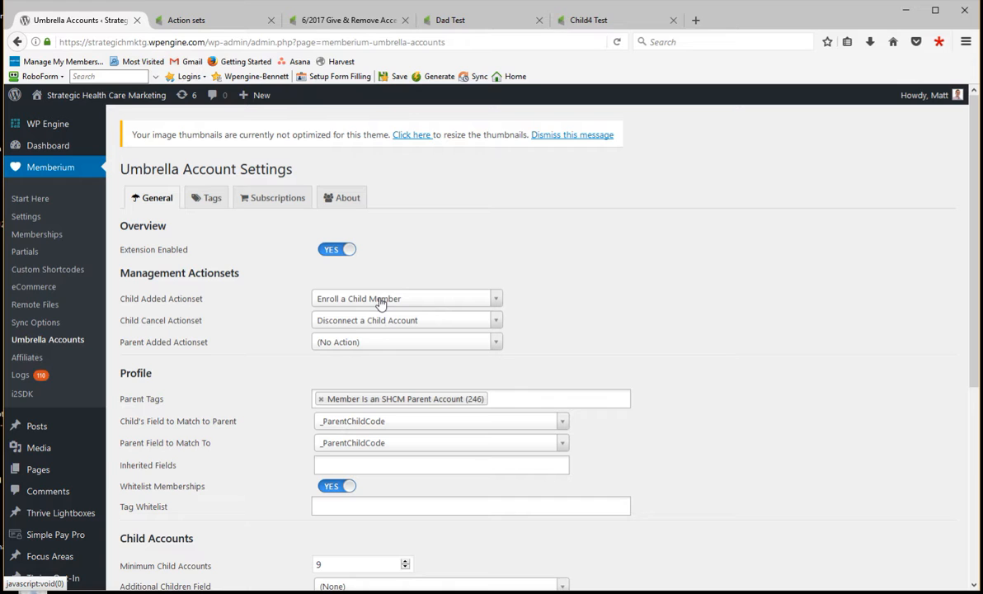
click(198, 19)
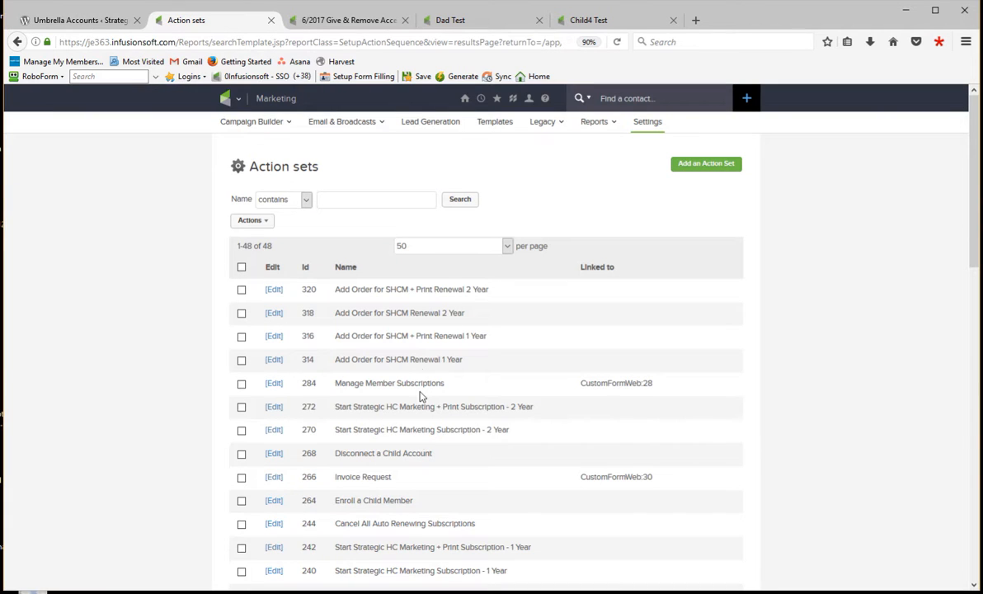
mouse_move(433, 508)
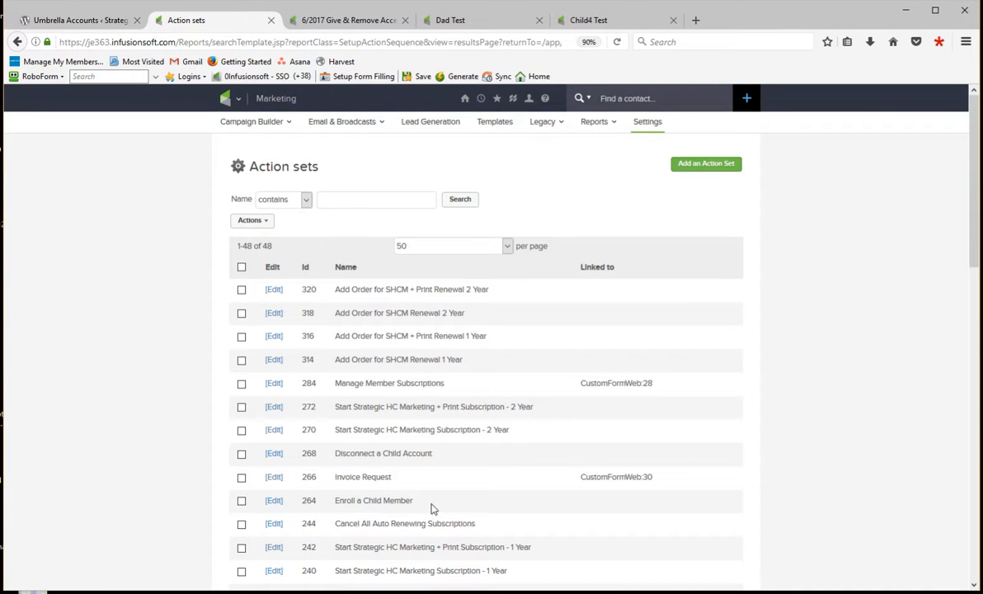
double_click(373, 501)
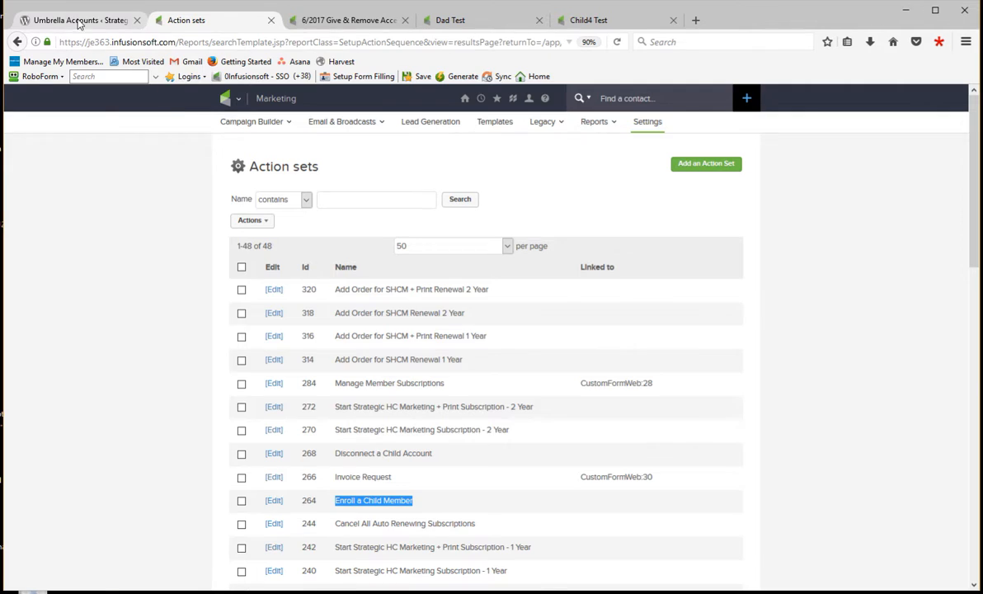
click(80, 18)
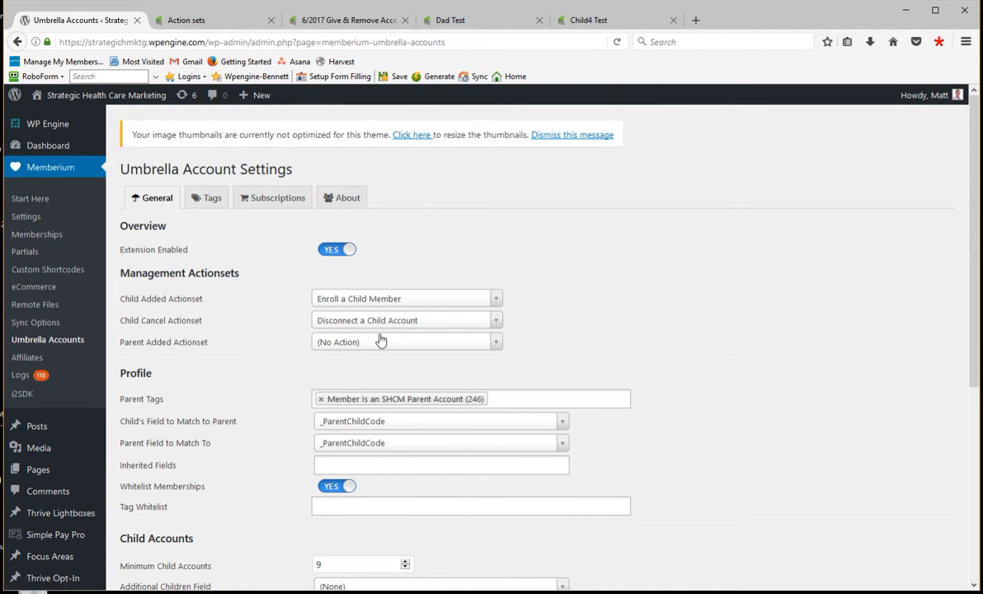
mouse_move(385, 334)
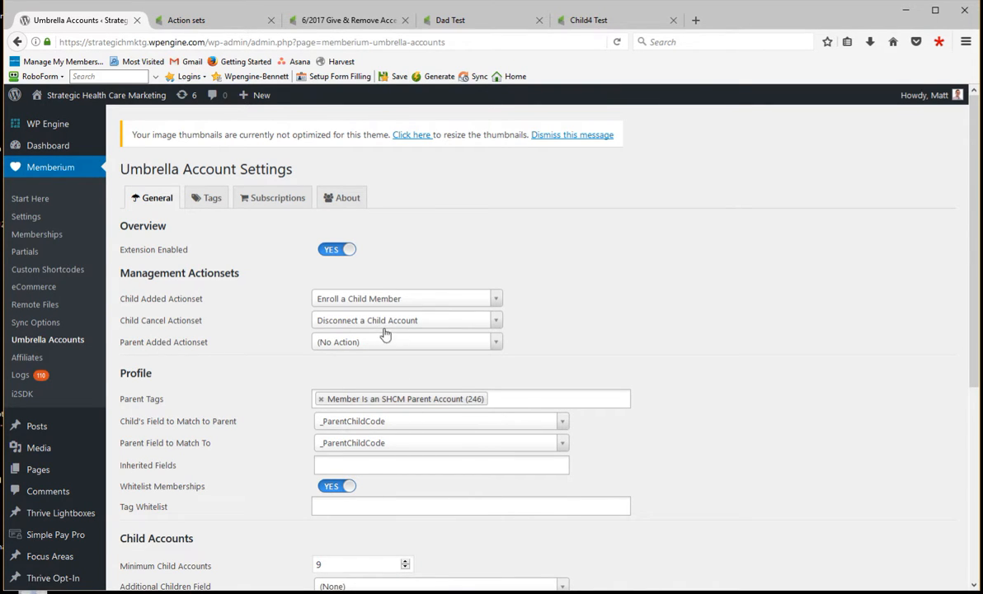
click(185, 20)
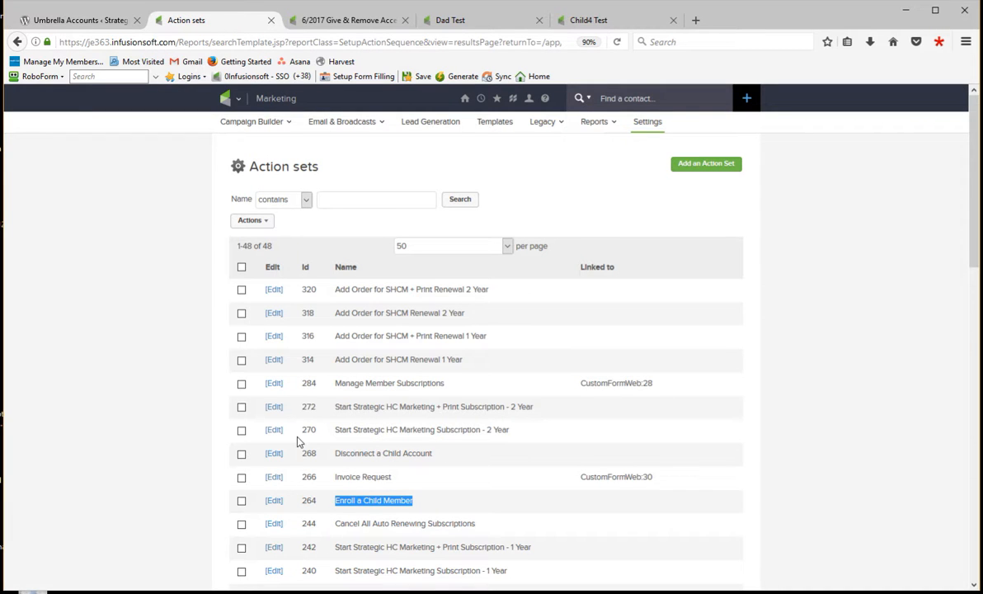
click(82, 19)
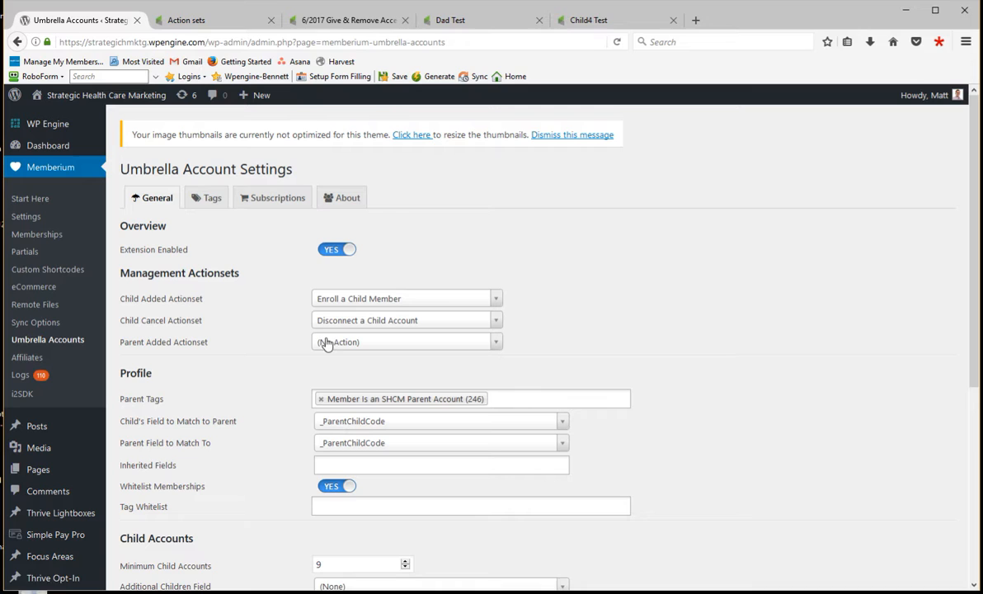
mouse_move(255, 346)
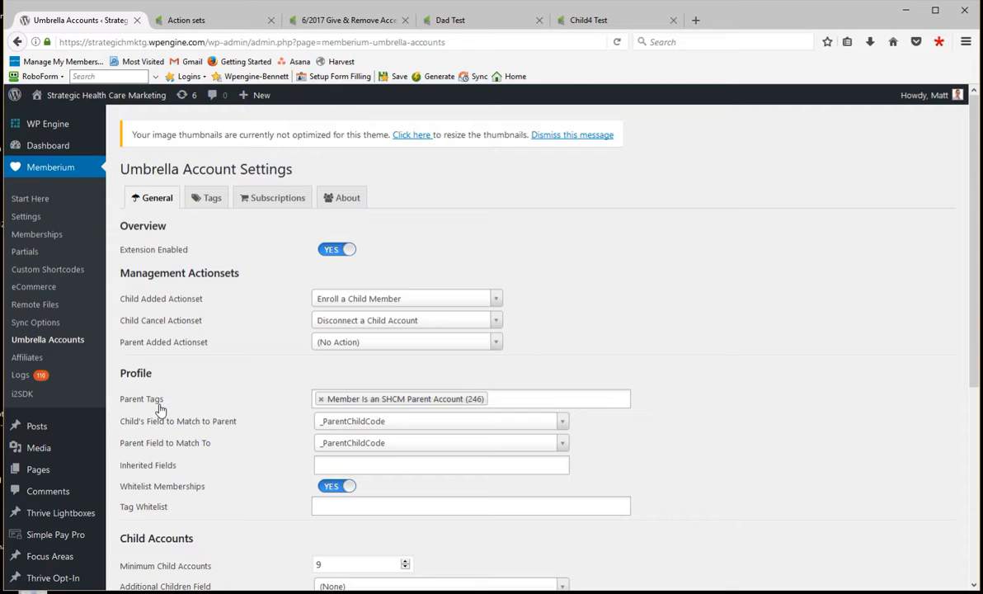
mouse_move(405, 403)
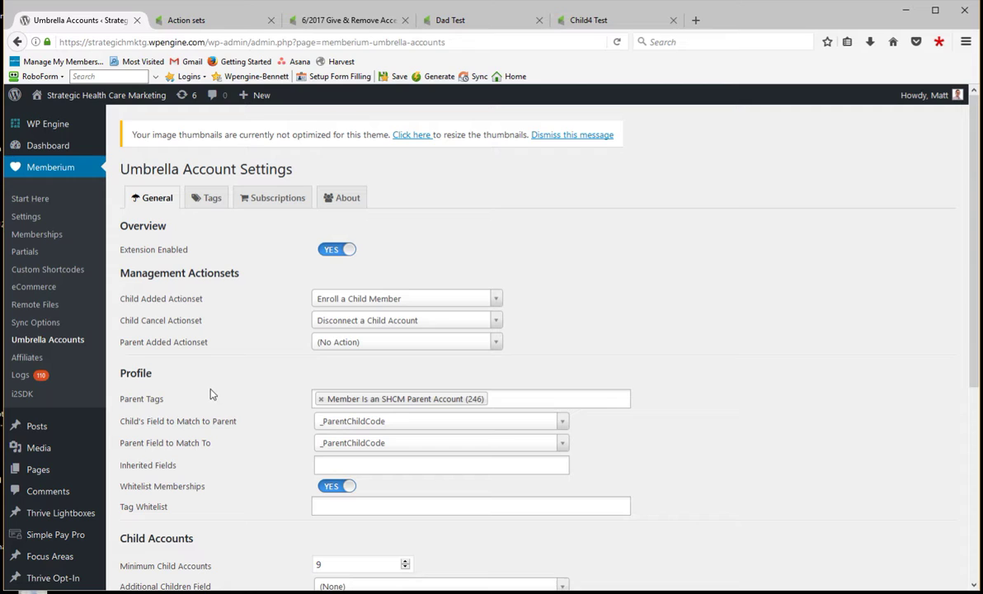
mouse_move(204, 411)
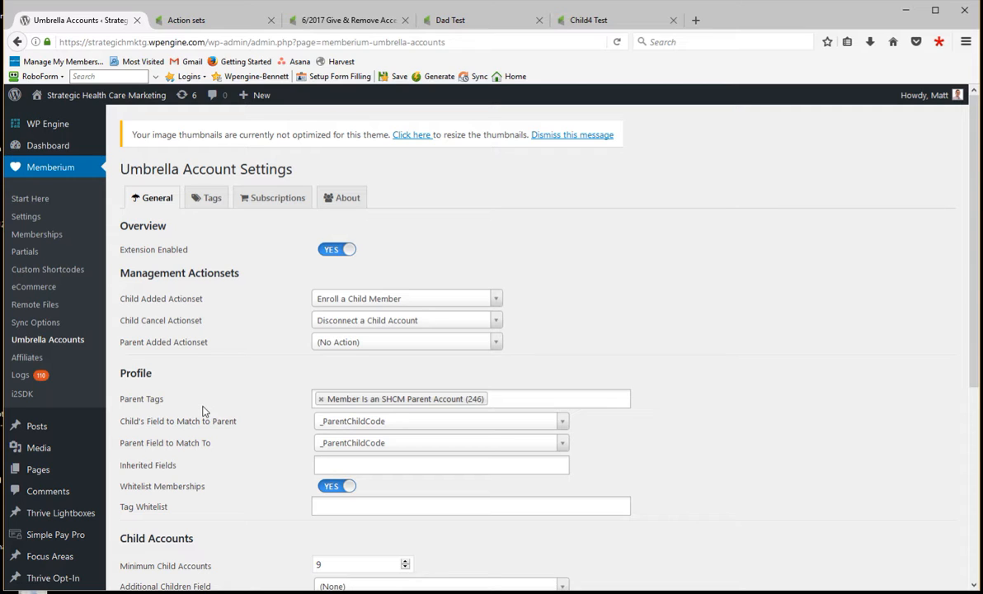
mouse_move(400, 406)
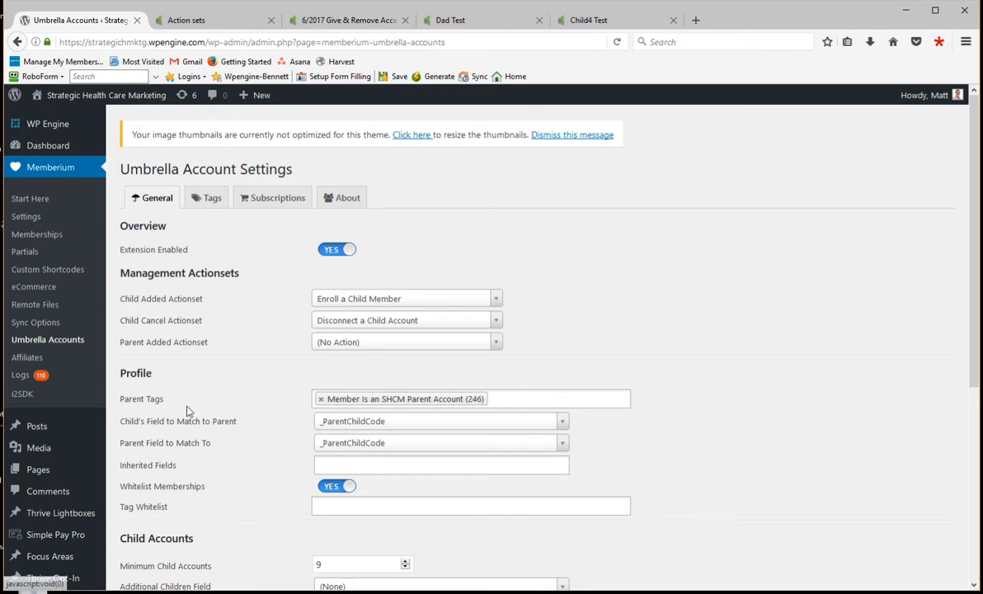
mouse_move(369, 429)
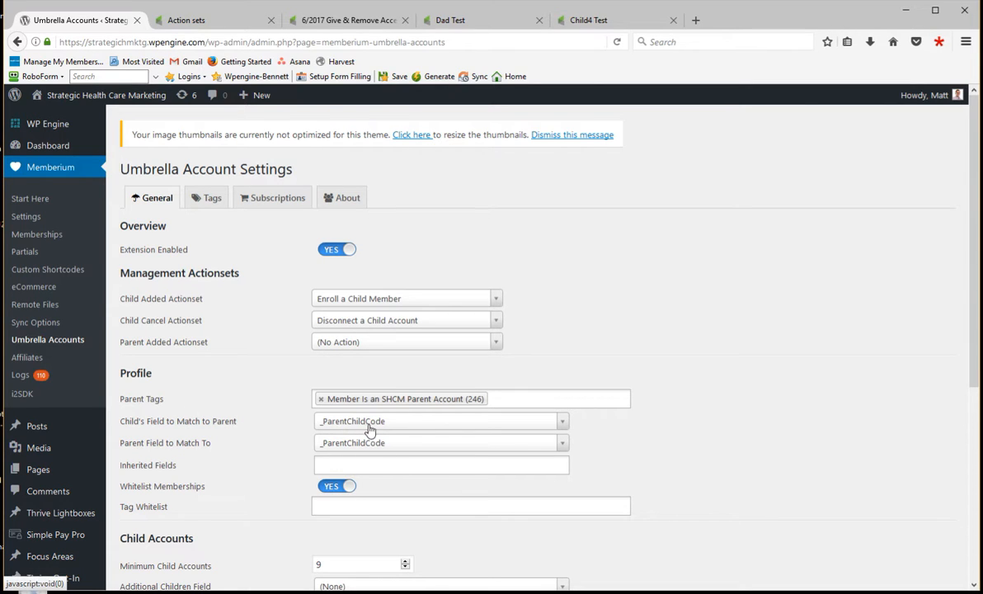
mouse_move(304, 454)
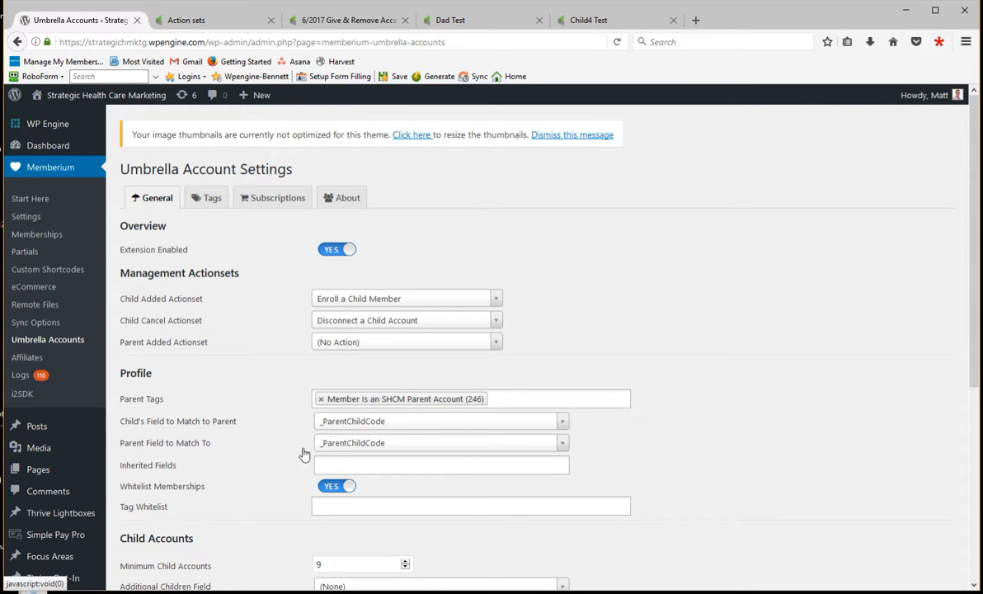
mouse_move(123, 420)
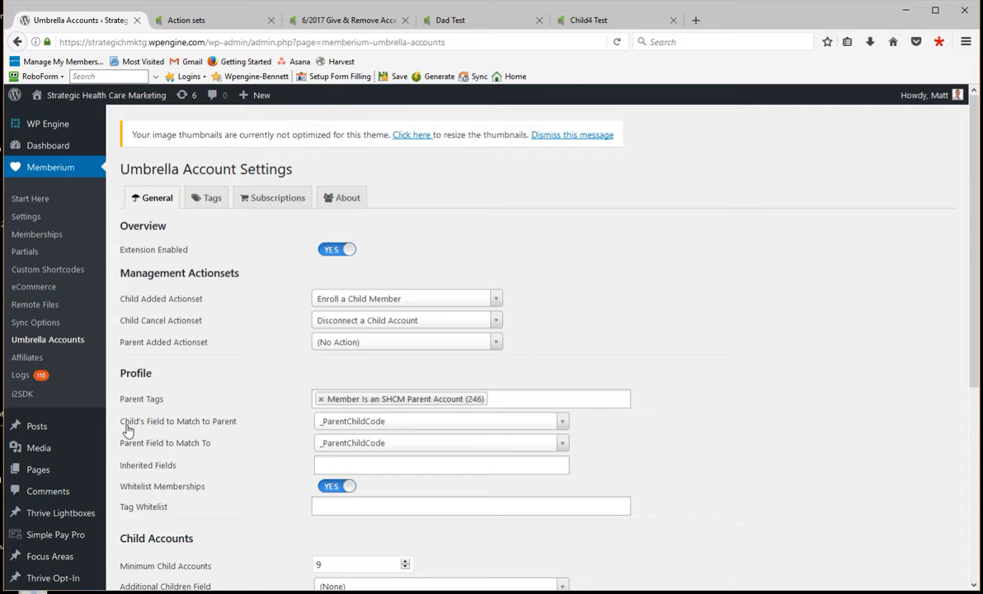
mouse_move(252, 431)
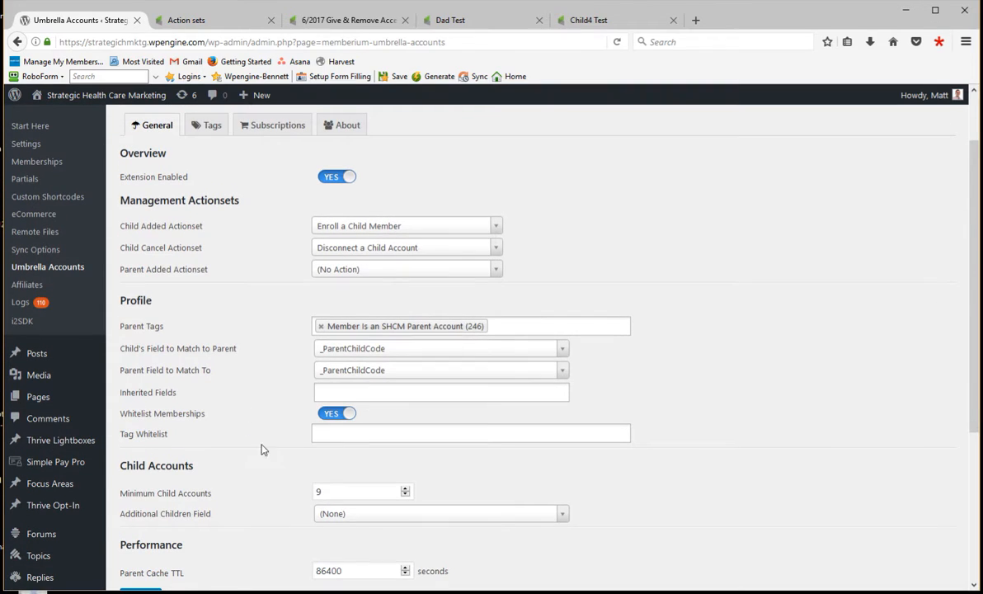
mouse_move(230, 496)
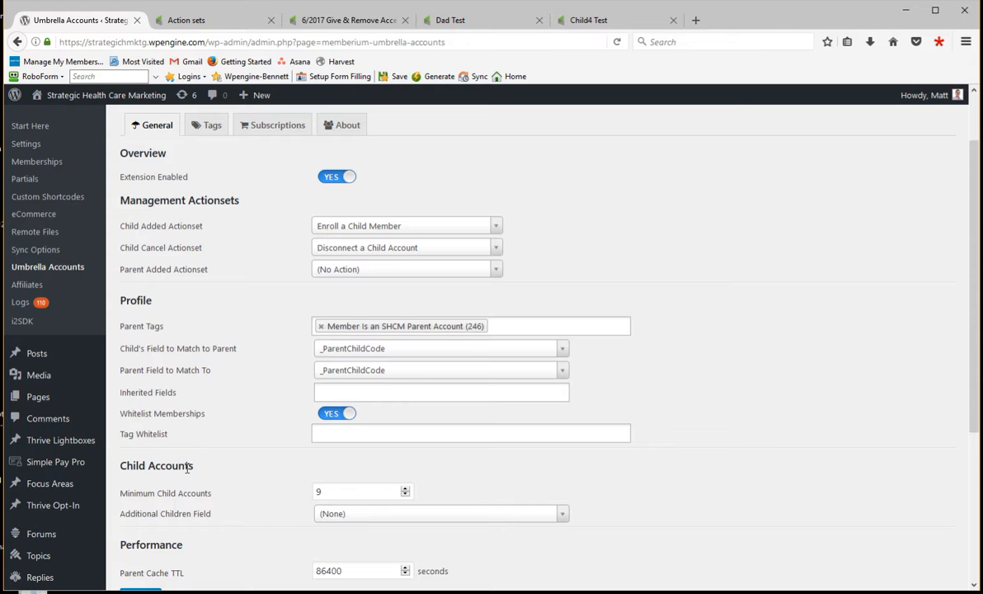
scroll(down, 3)
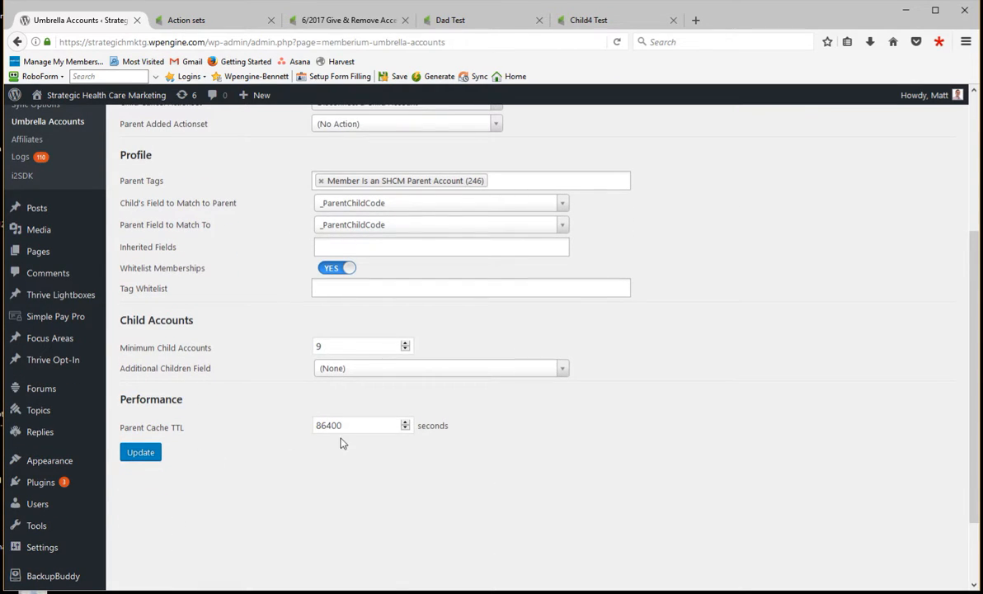
triple_click(354, 425)
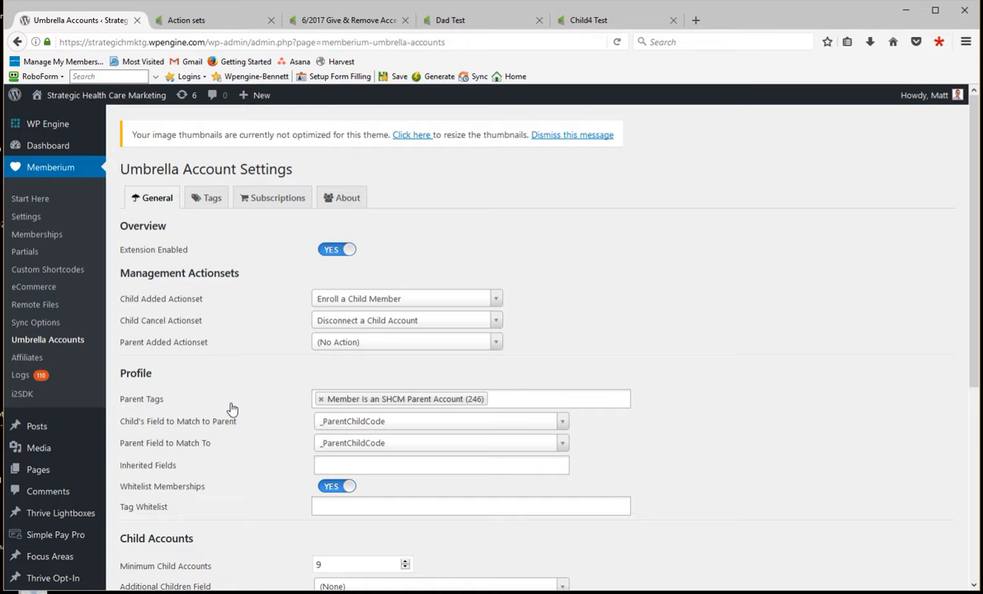
scroll(down, 3)
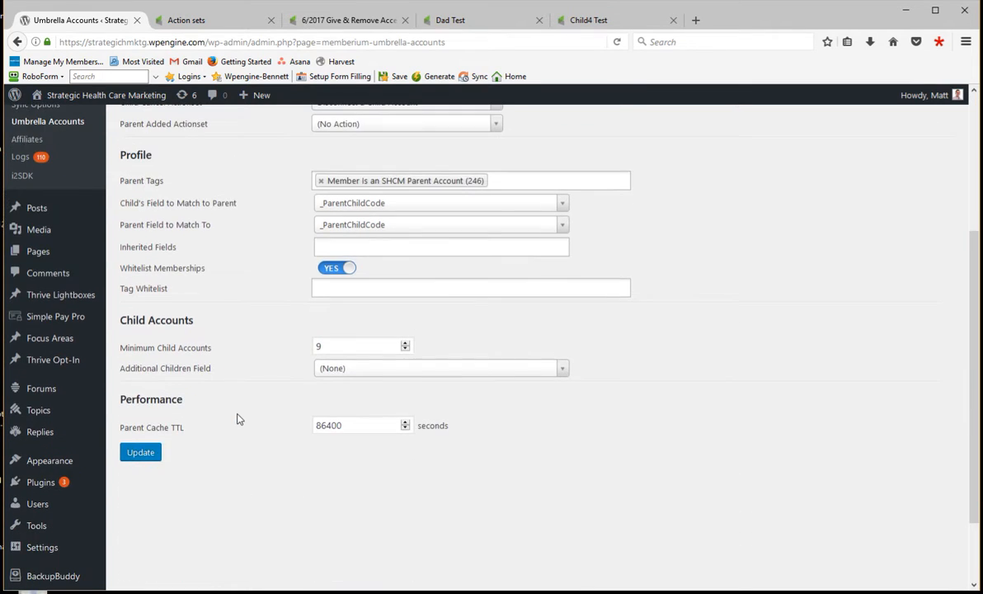
mouse_move(266, 468)
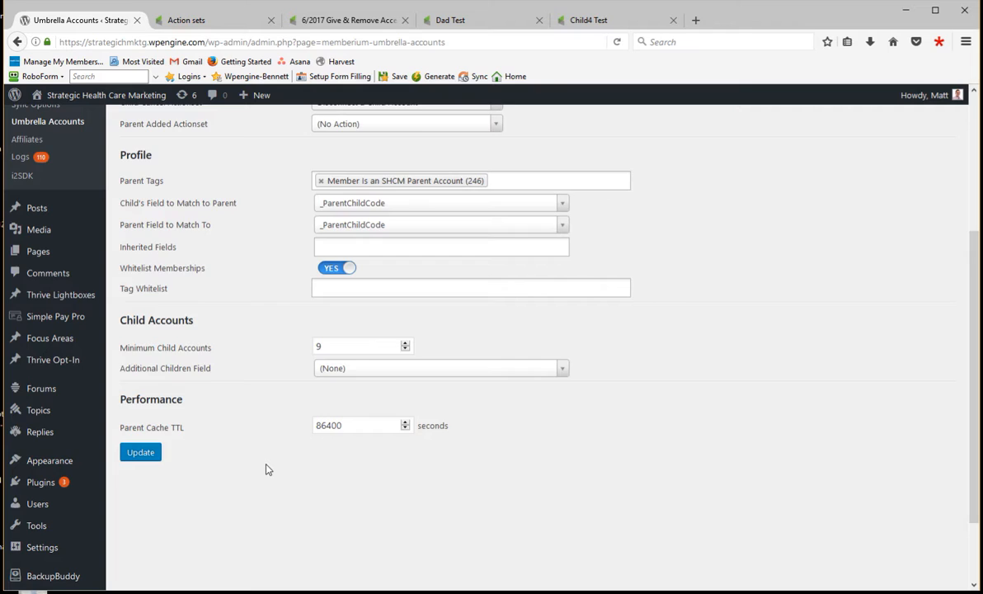
scroll(up, 3)
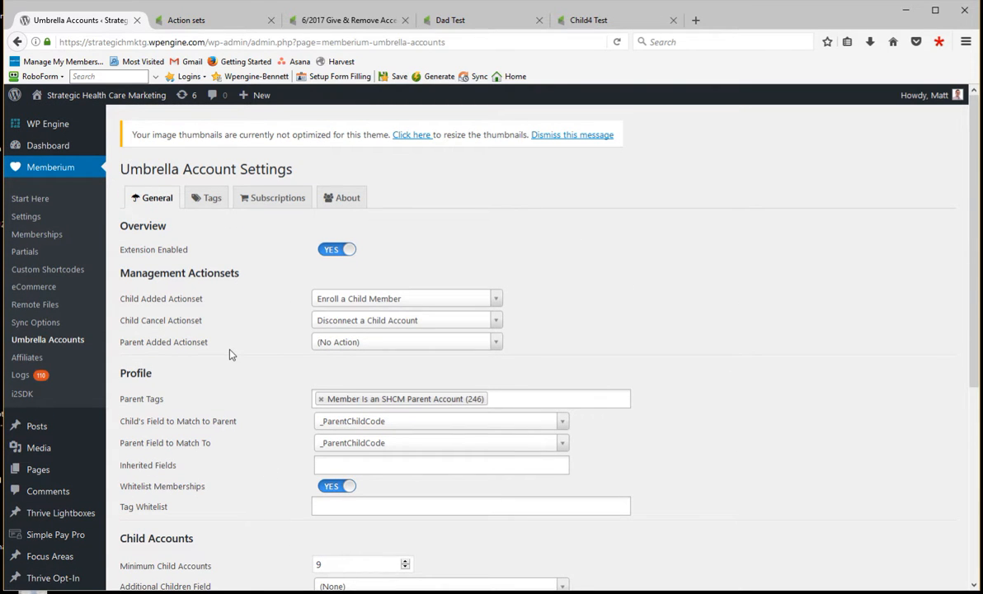
mouse_move(212, 201)
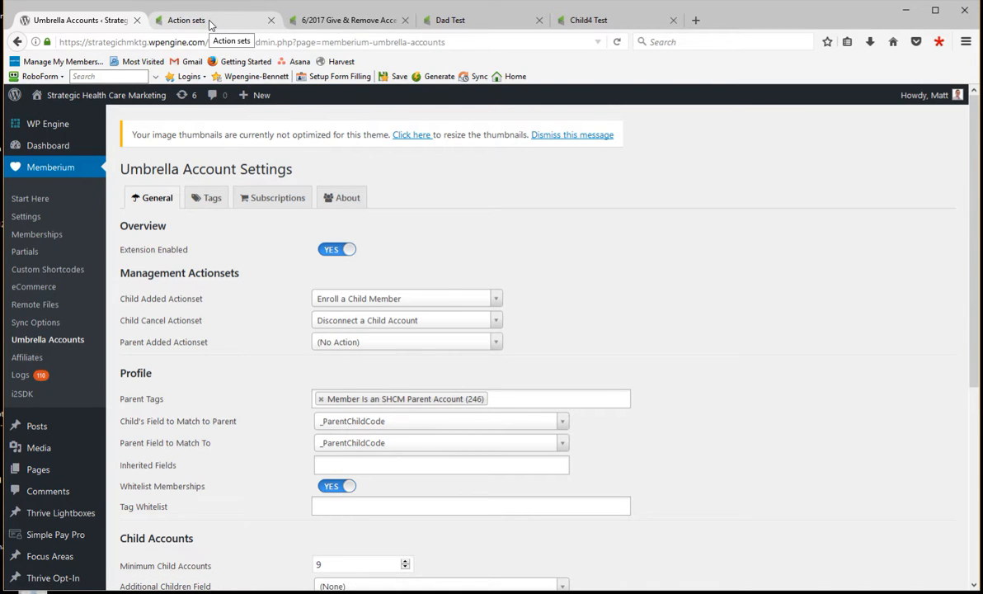
Open the Enroll a Child Member action set from the Action sets list
click(202, 20)
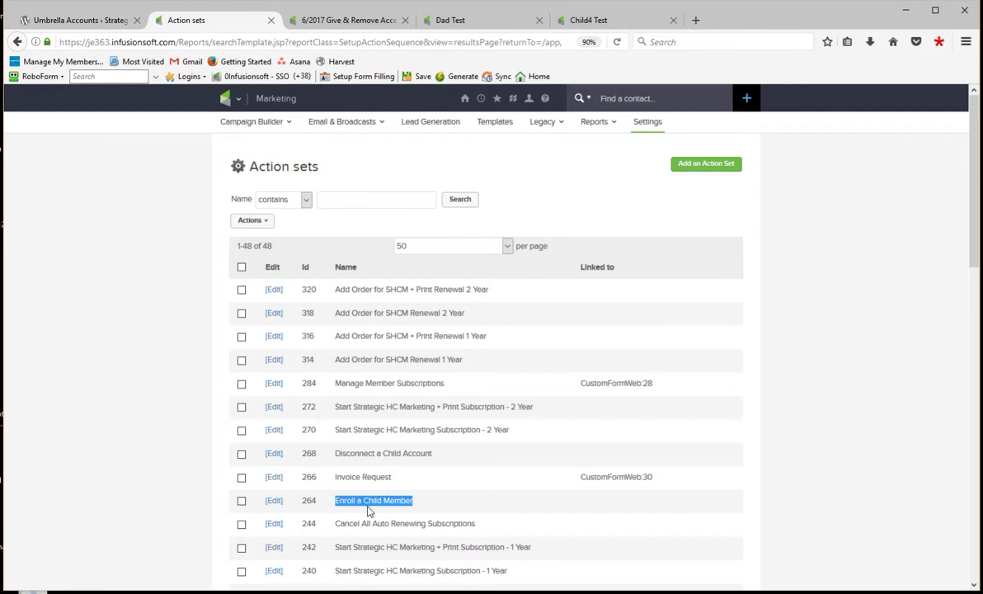
mouse_move(273, 500)
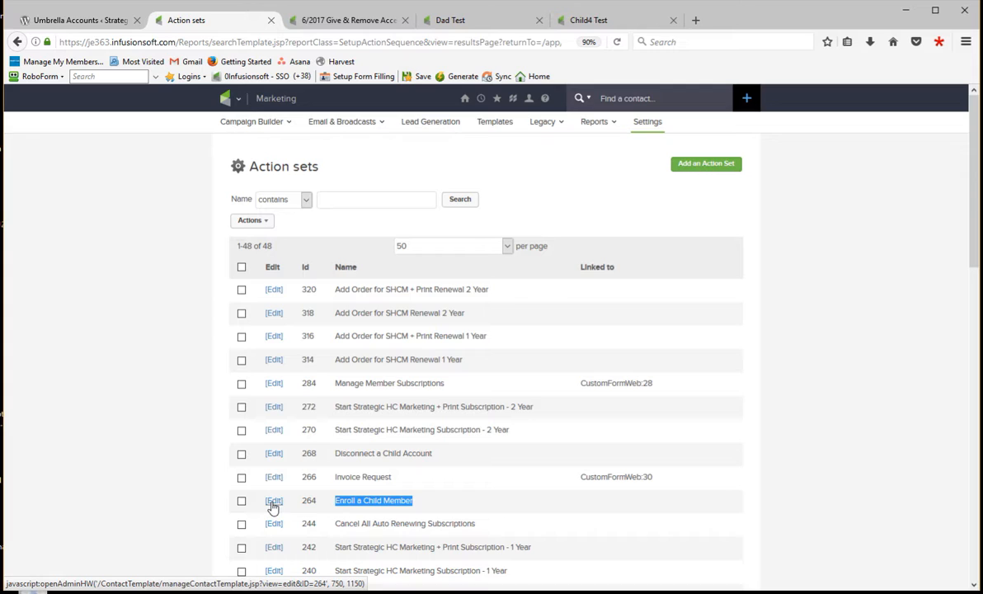
click(273, 501)
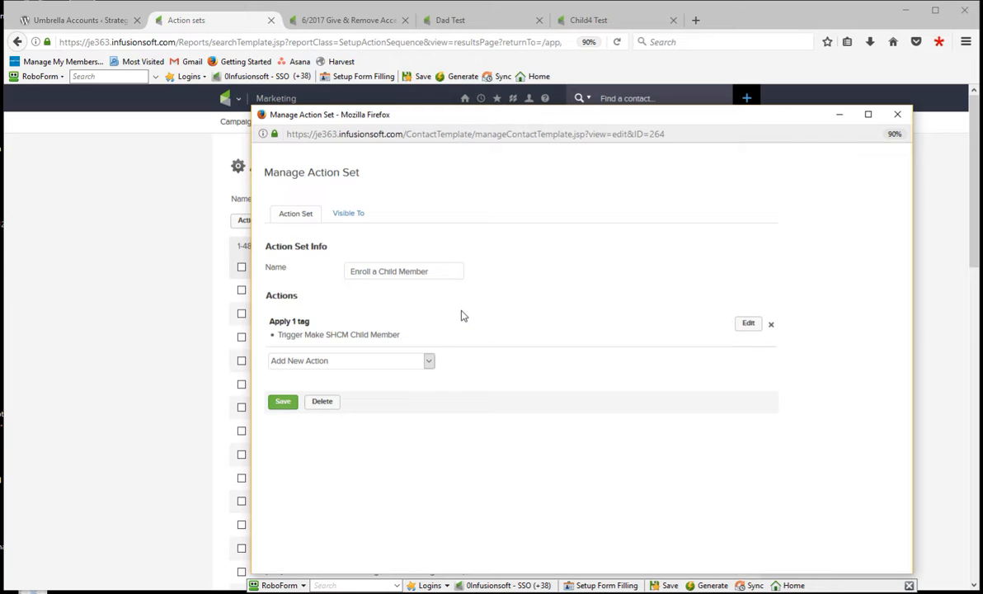
Close Enroll a Child Member and look at Disconnect a Child Account, then go to the Give & Remove Access campaign
click(896, 114)
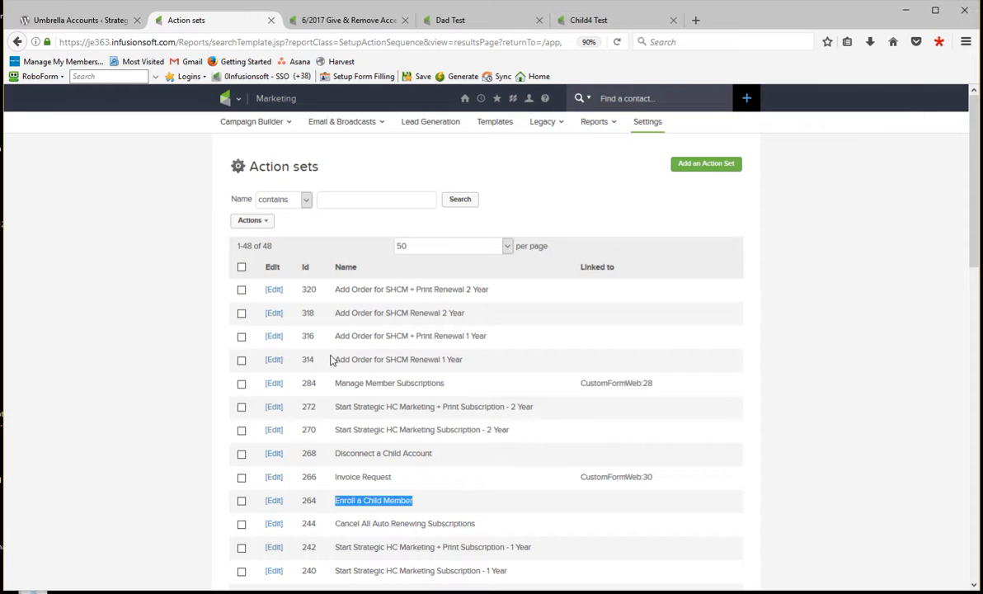
mouse_move(446, 442)
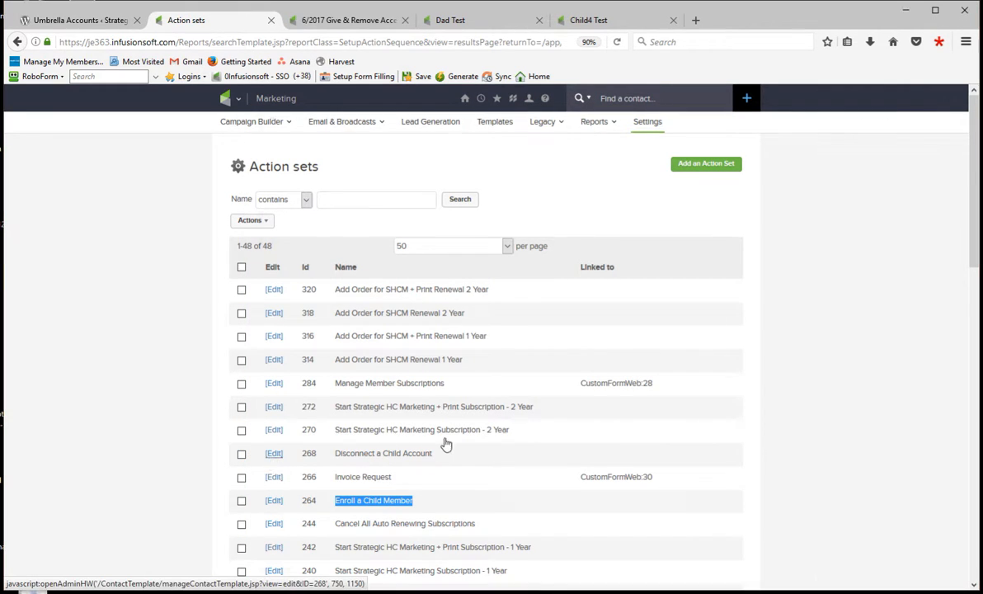
click(273, 453)
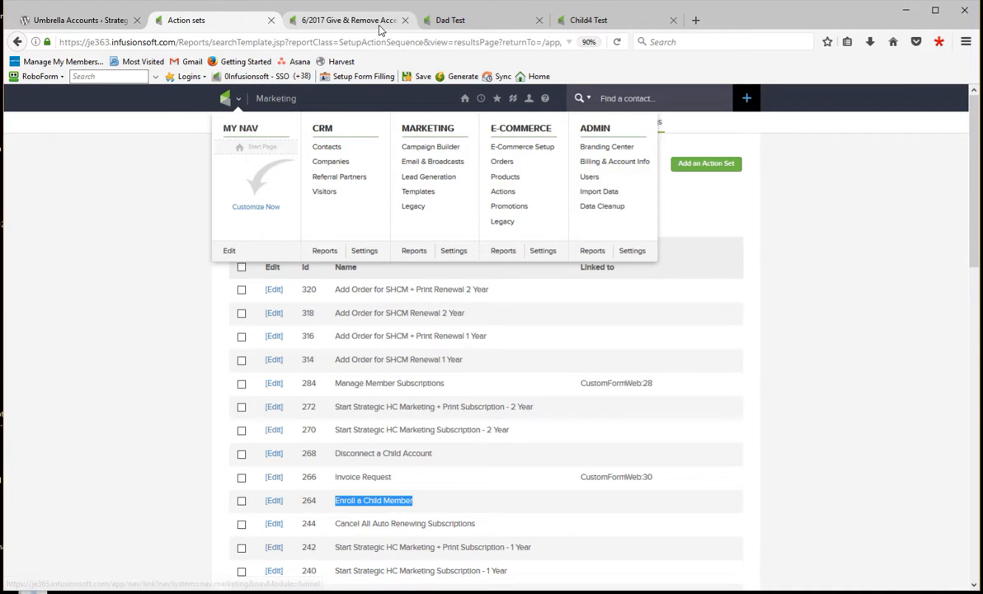
click(355, 20)
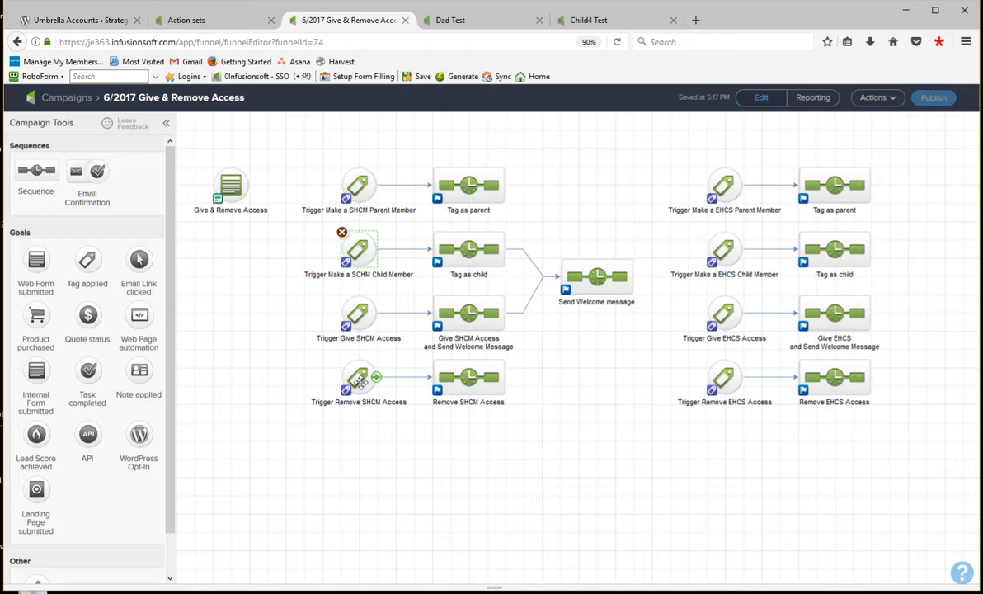
mouse_move(358, 188)
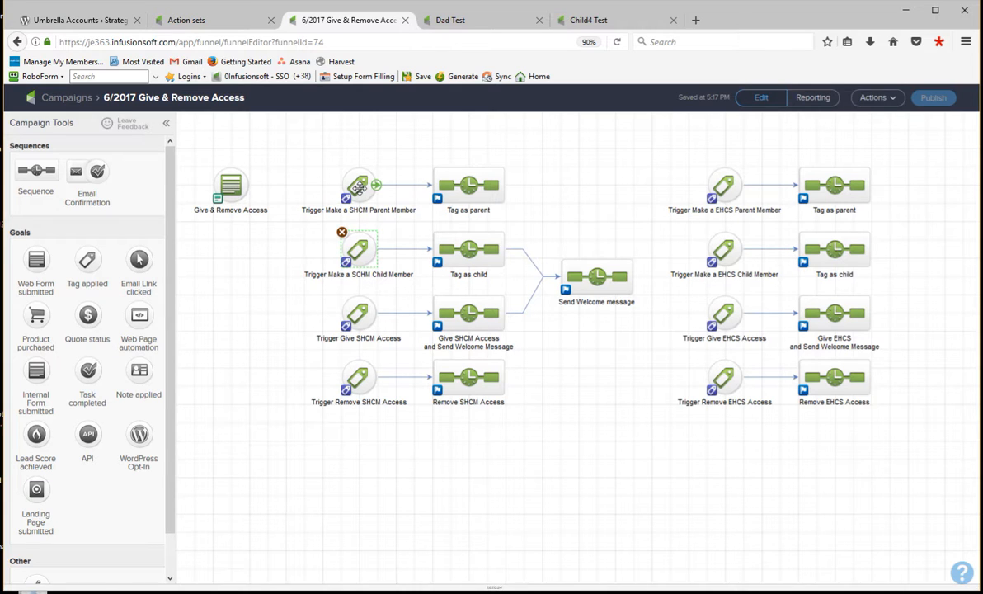
mouse_move(337, 195)
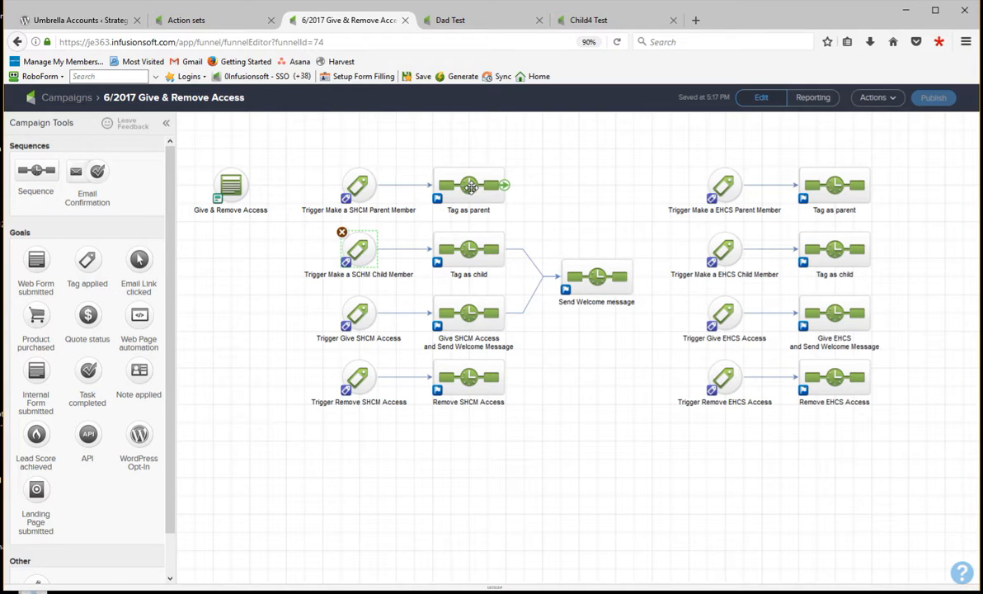
double_click(467, 185)
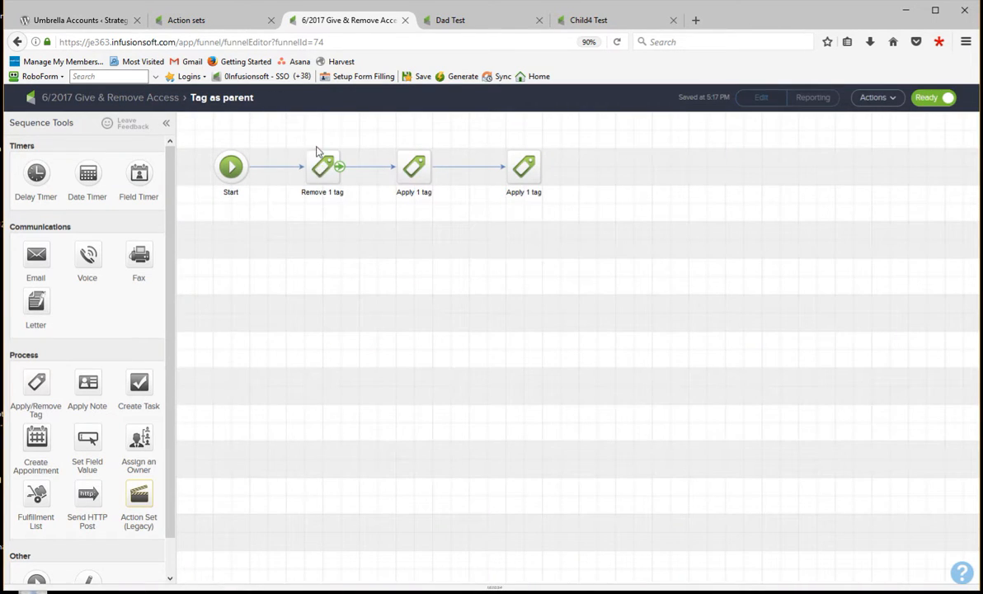
click(413, 166)
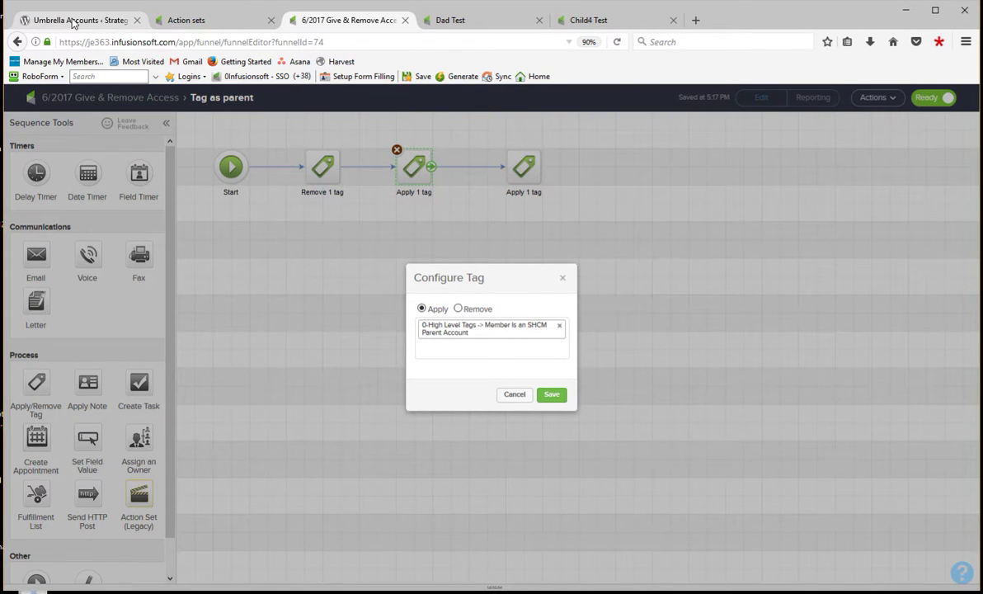
click(78, 19)
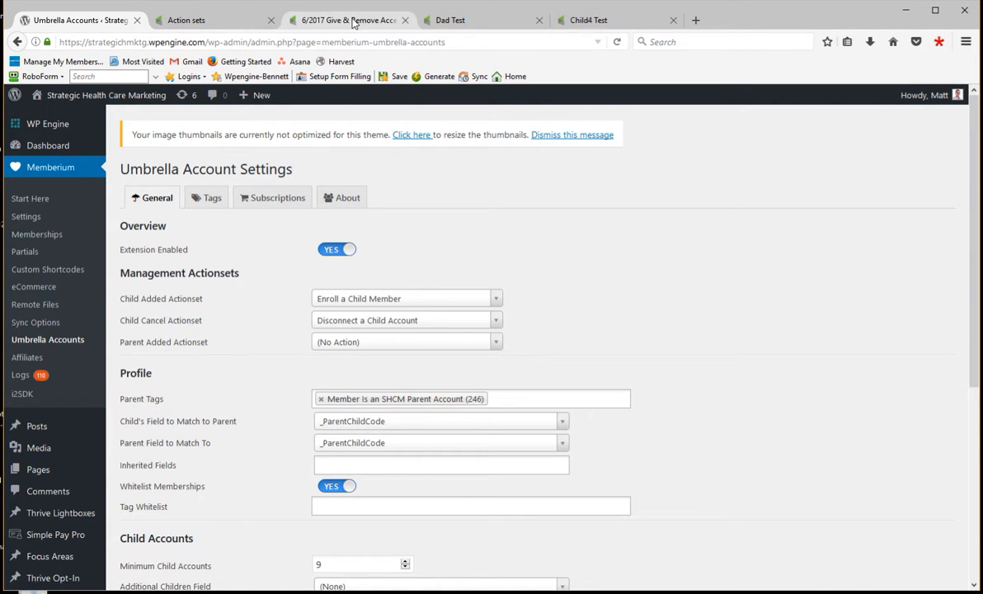
click(346, 20)
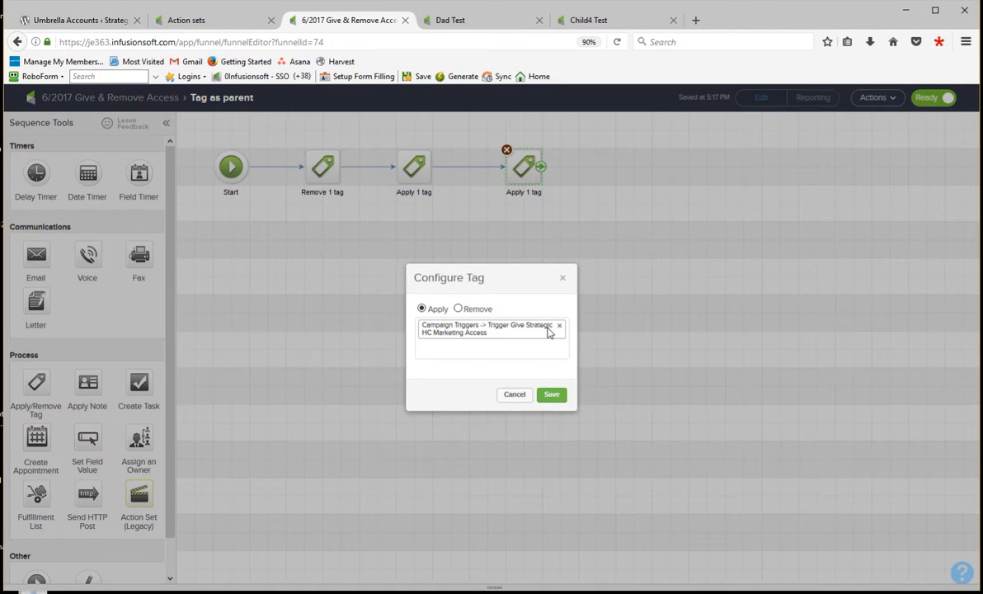
click(551, 394)
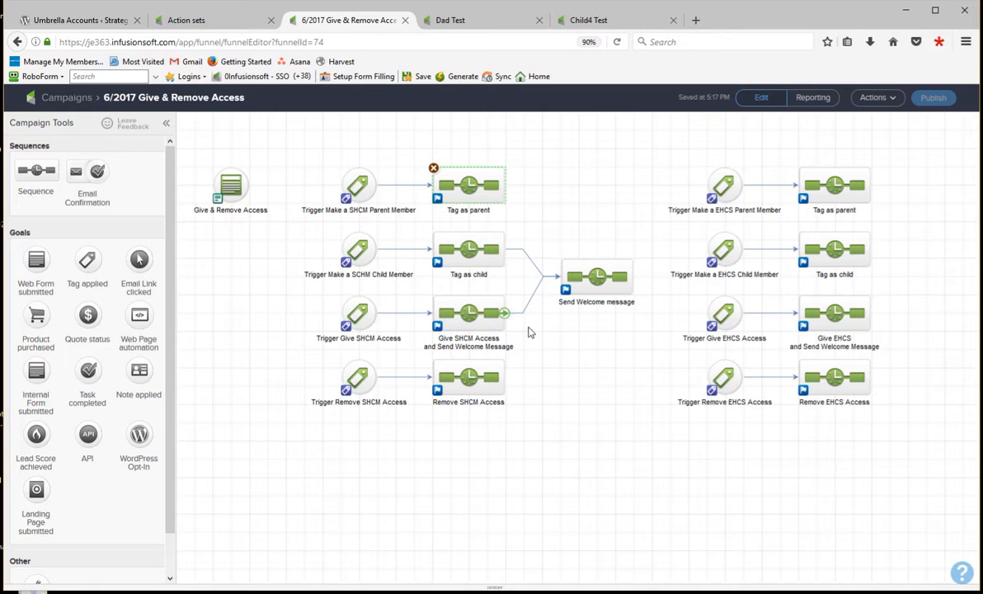
Check Give SHCM Access and Send Welcome Message, then open the welcome message email step
double_click(468, 311)
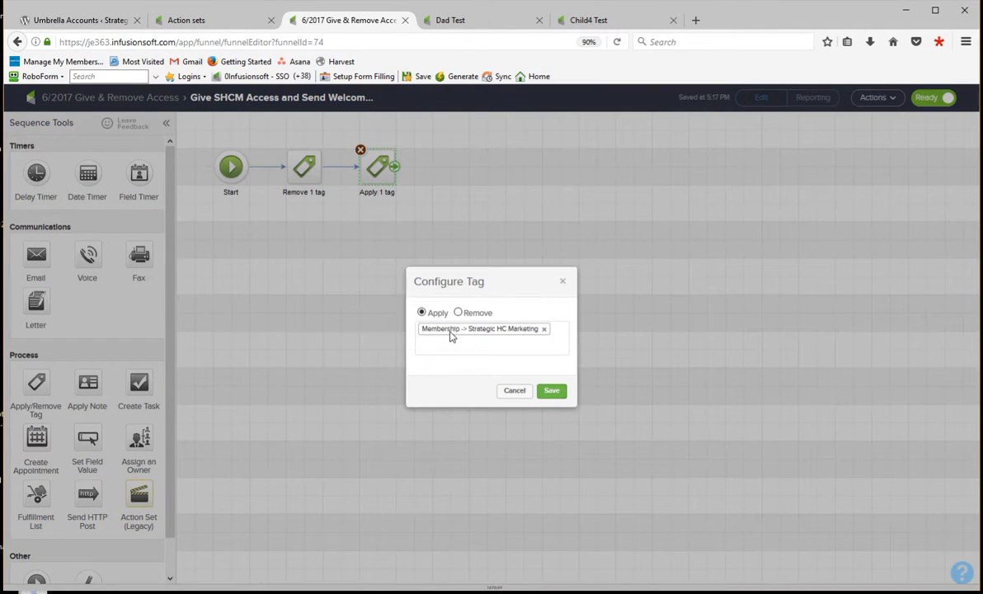
mouse_move(527, 336)
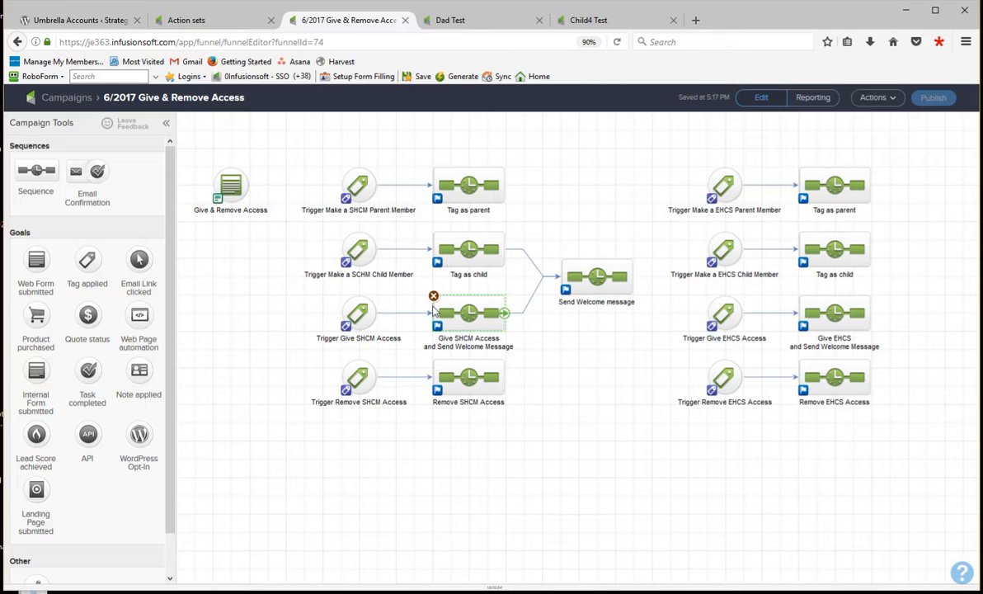
double_click(596, 280)
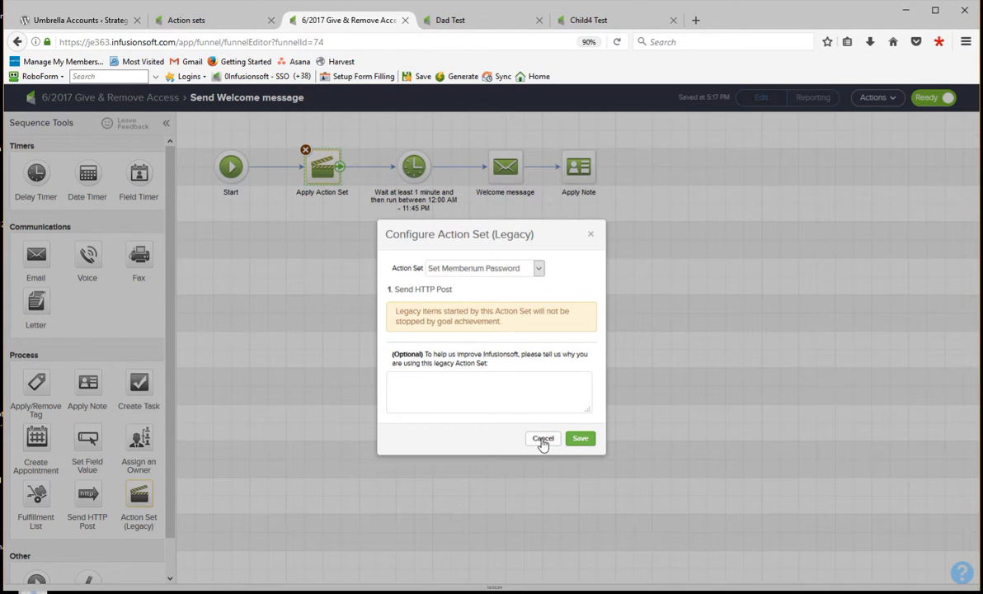
click(543, 438)
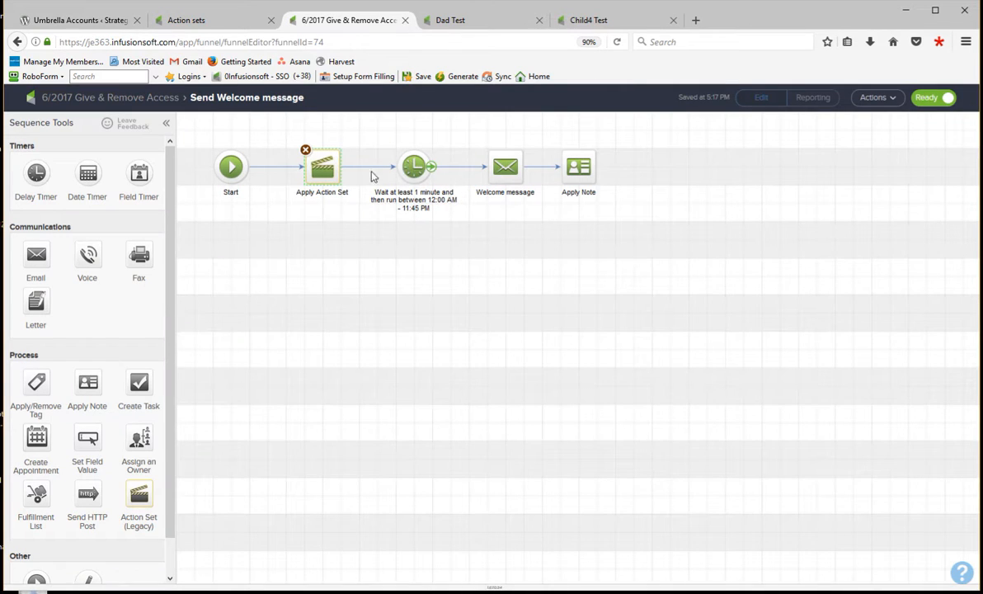
mouse_move(507, 166)
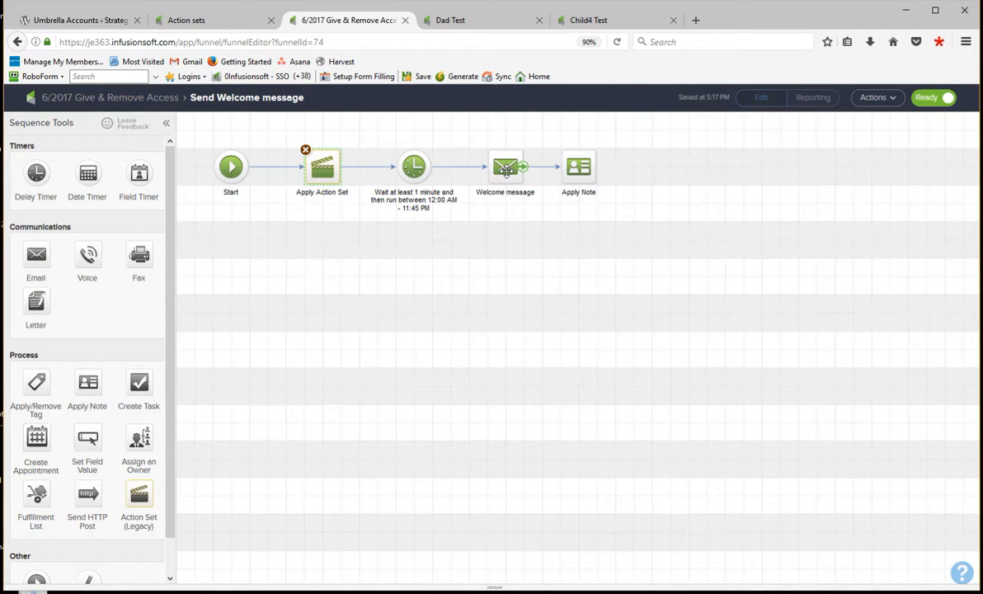
click(506, 166)
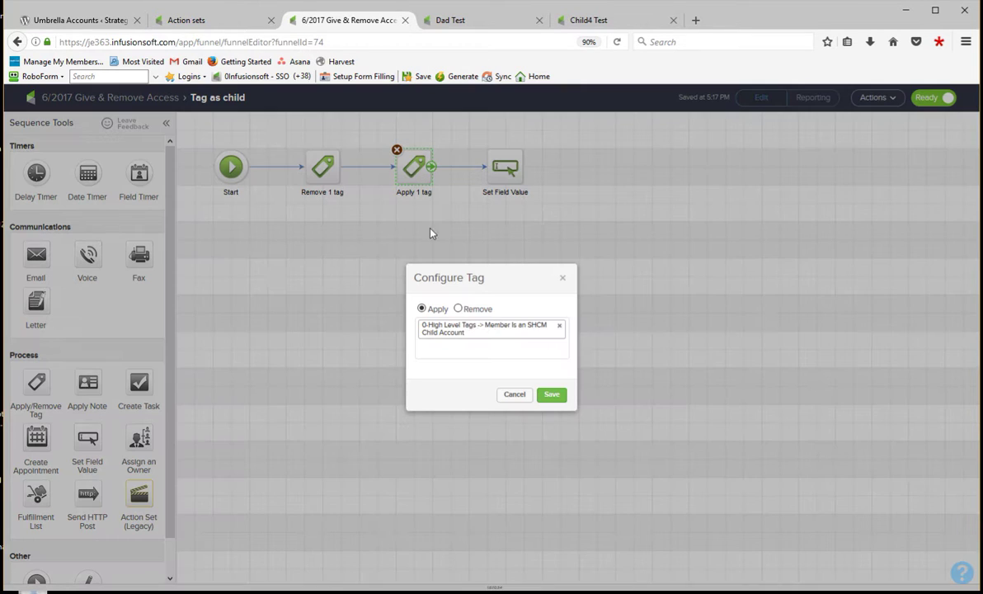
mouse_move(433, 322)
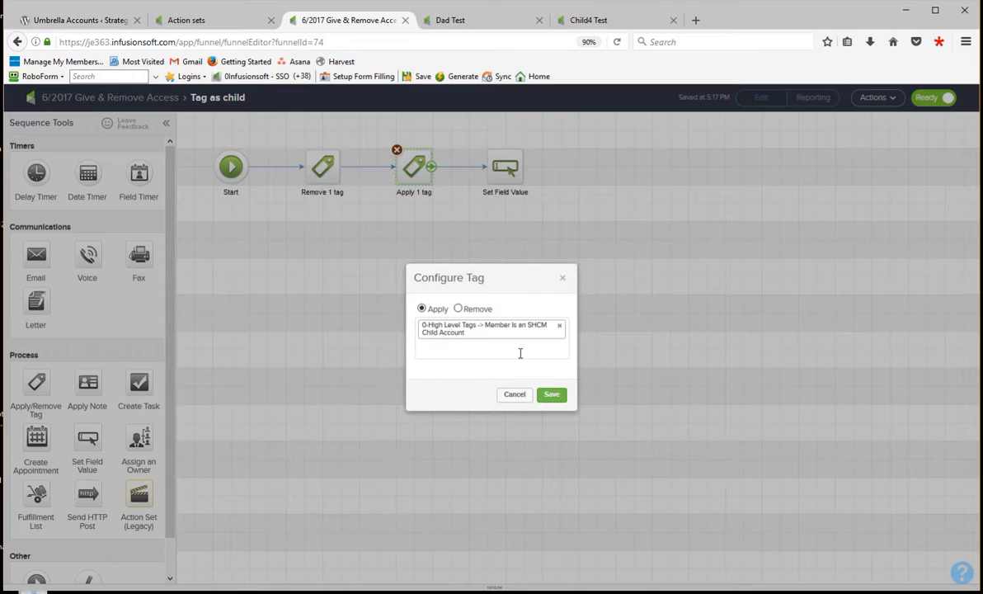
mouse_move(514, 395)
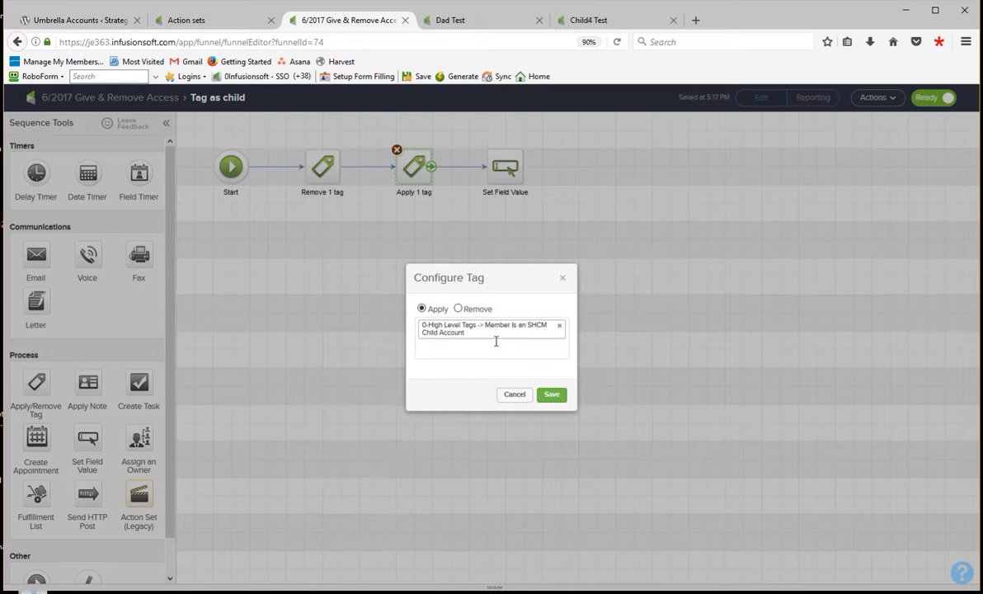
Cancel the child Configure Tag dialog and reopen Send Welcome message from the campaign overview
click(514, 394)
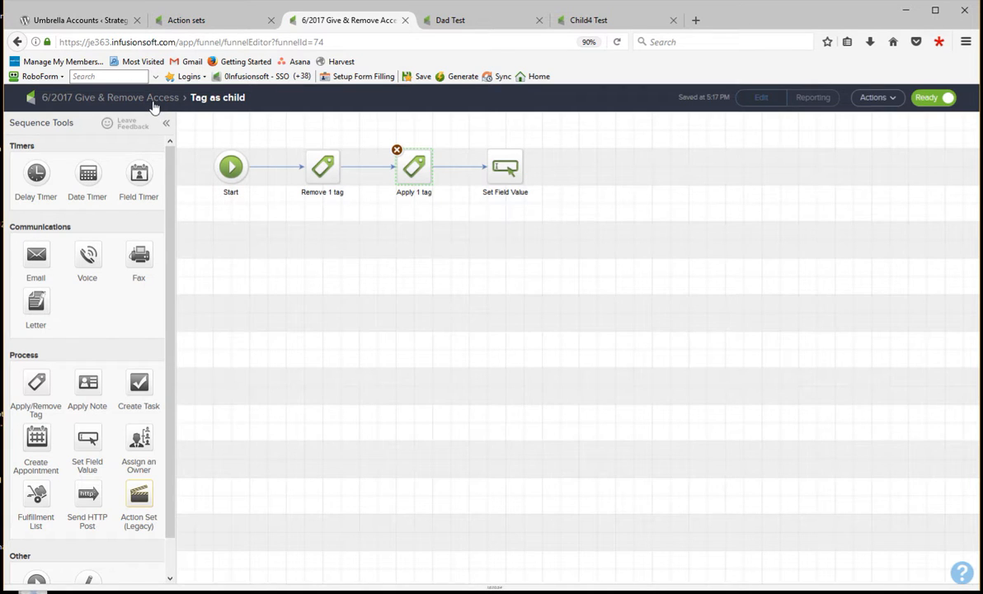
click(115, 97)
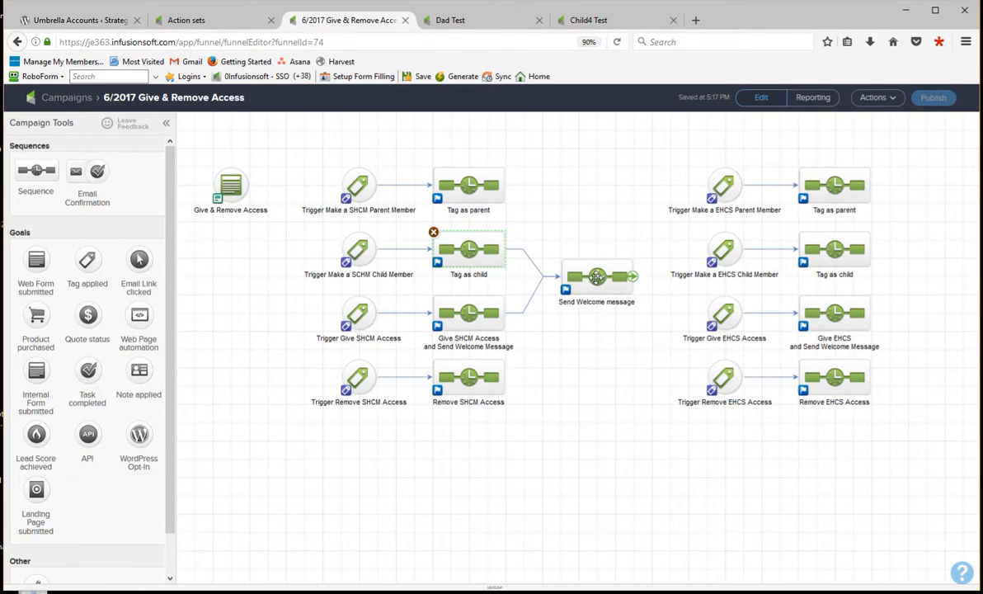
double_click(596, 277)
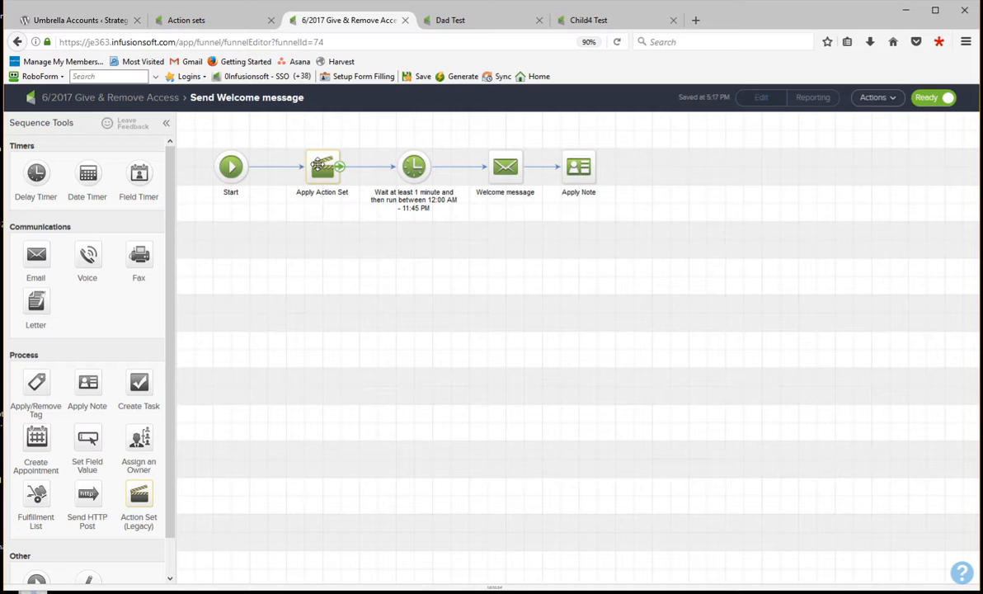
mouse_move(517, 172)
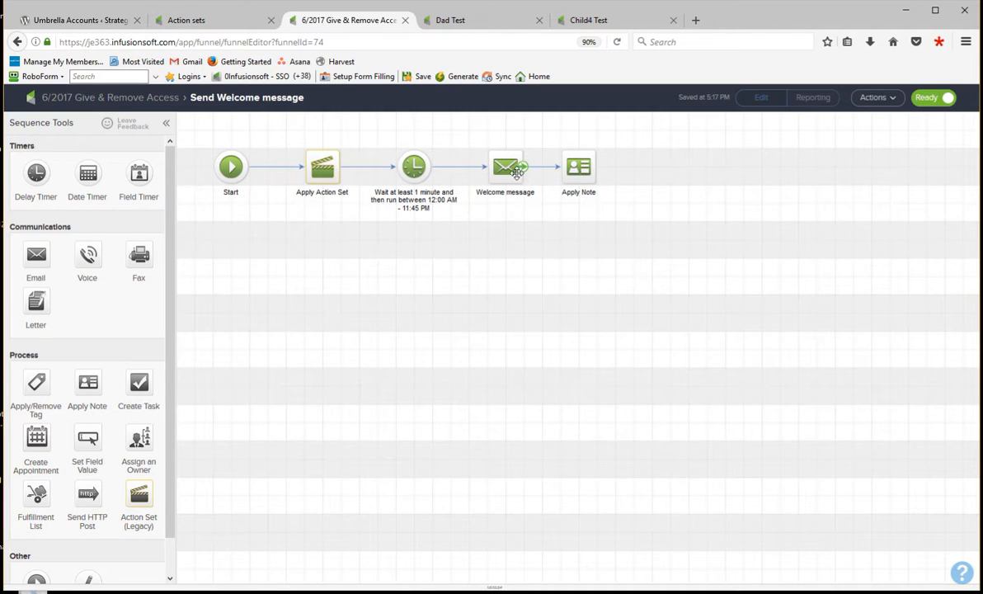
mouse_move(145, 107)
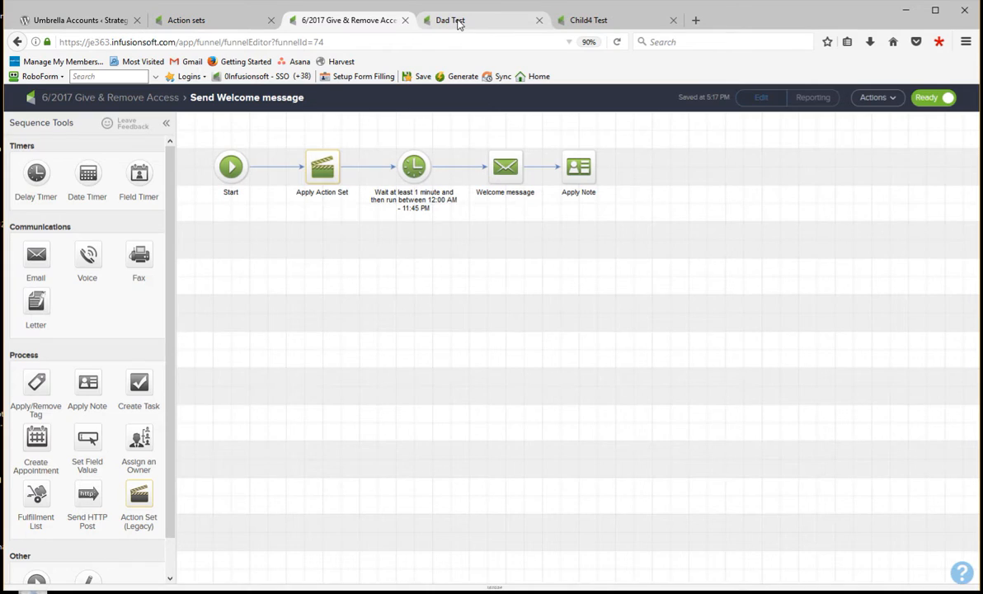
Check Dad Test's Strategic HC Marketing tags, then view Child4 Test's tags
click(458, 19)
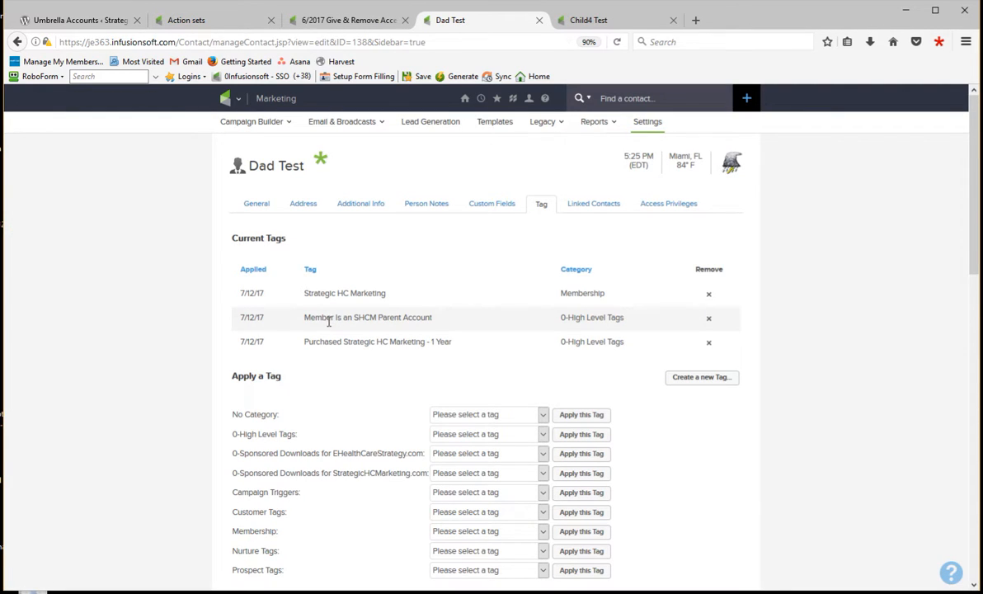
double_click(343, 293)
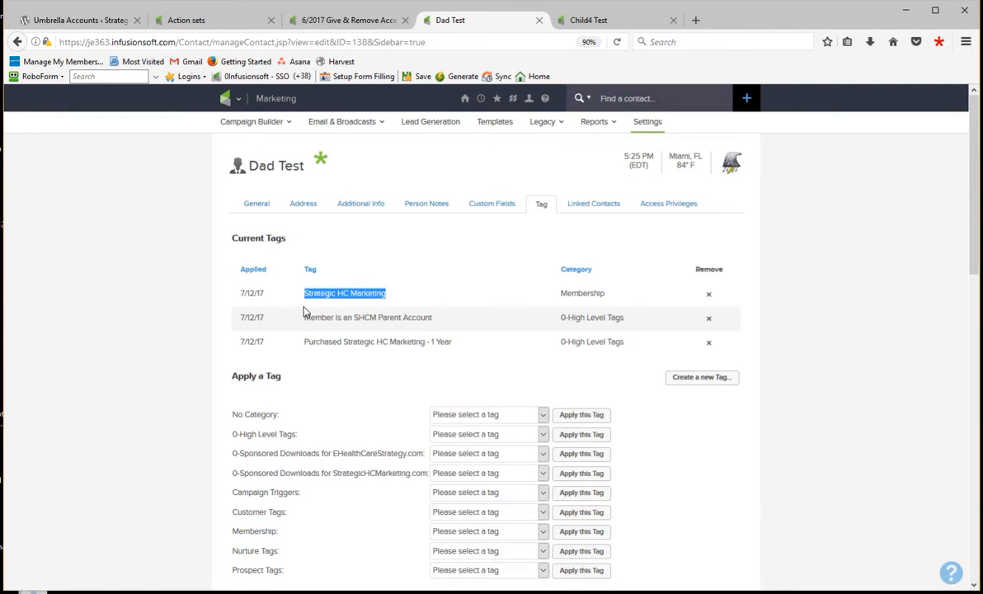
mouse_move(398, 294)
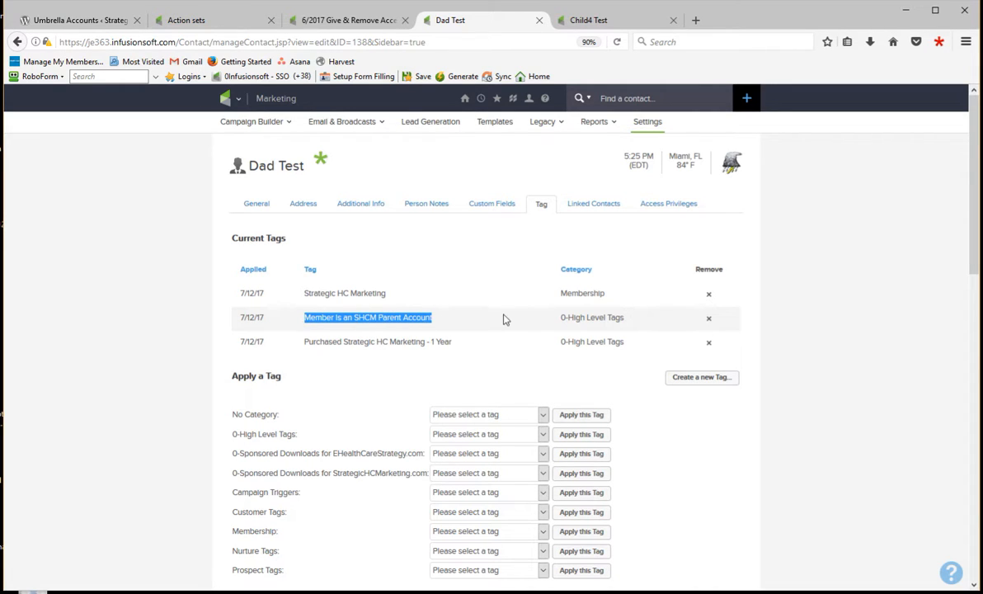
mouse_move(464, 321)
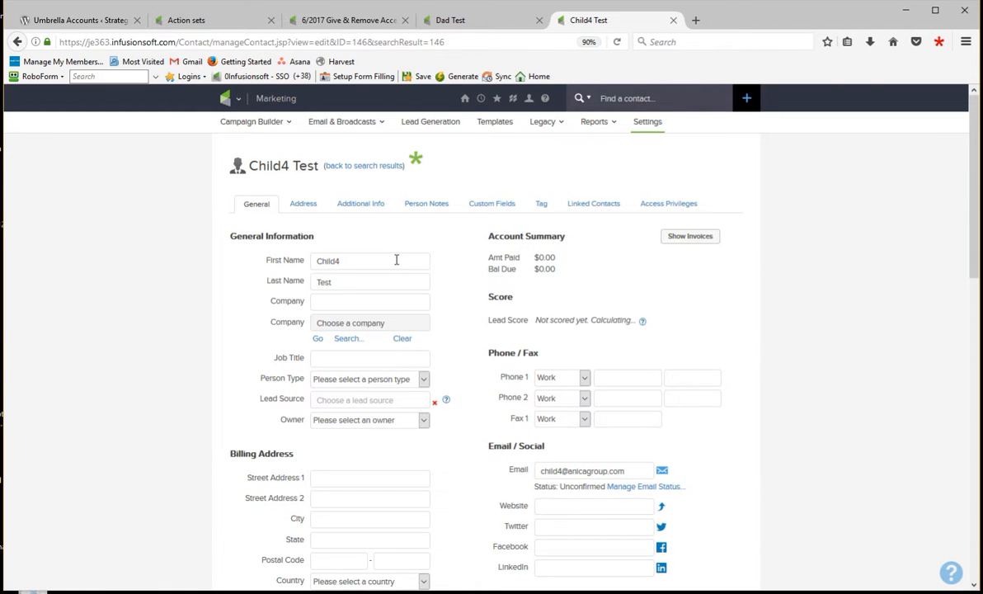
mouse_move(392, 267)
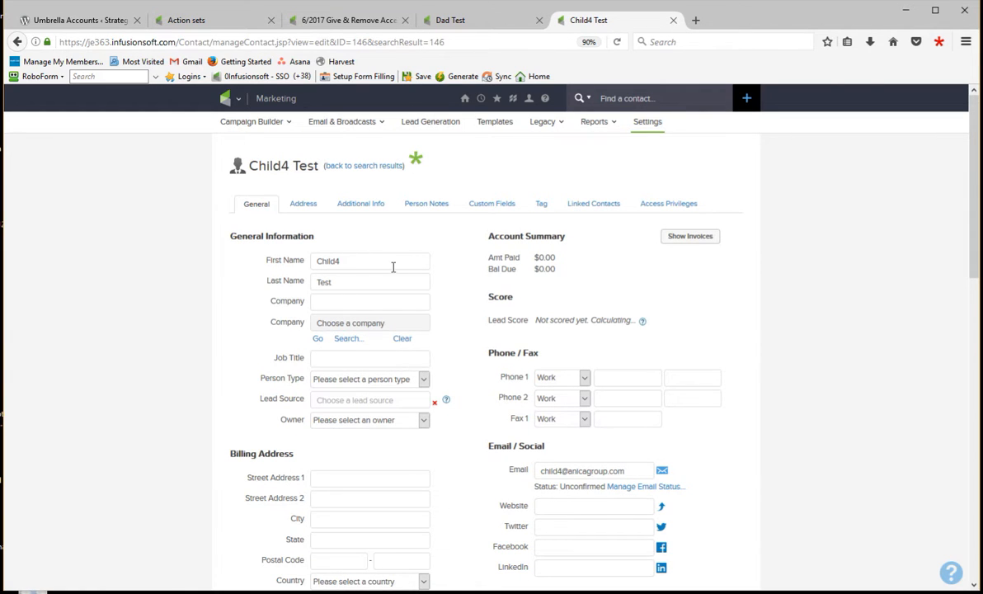
mouse_move(541, 204)
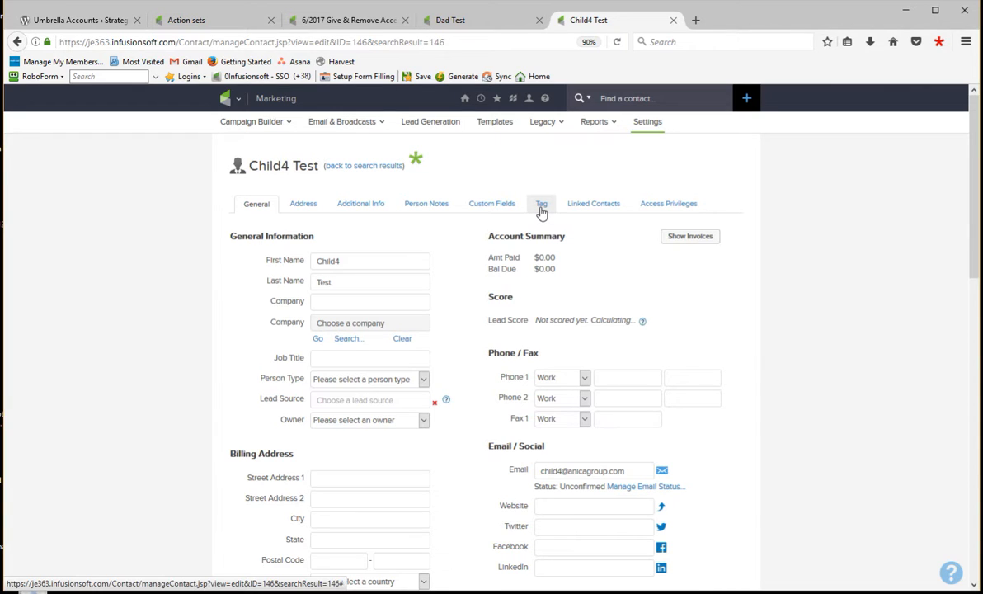
click(541, 204)
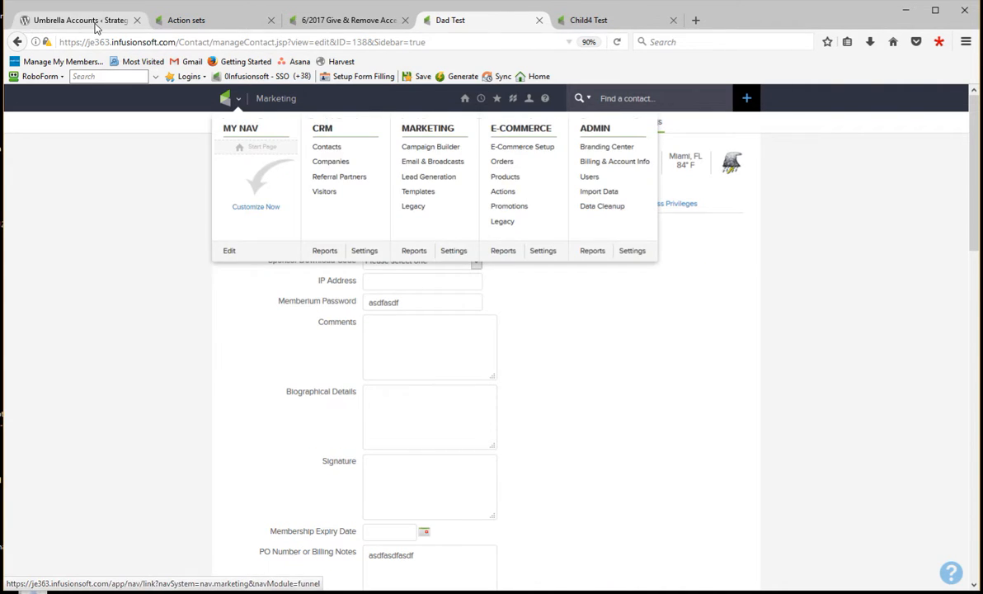
Glance at Umbrella Accounts, then select Dad Test's Parent / Child Code ending
click(74, 17)
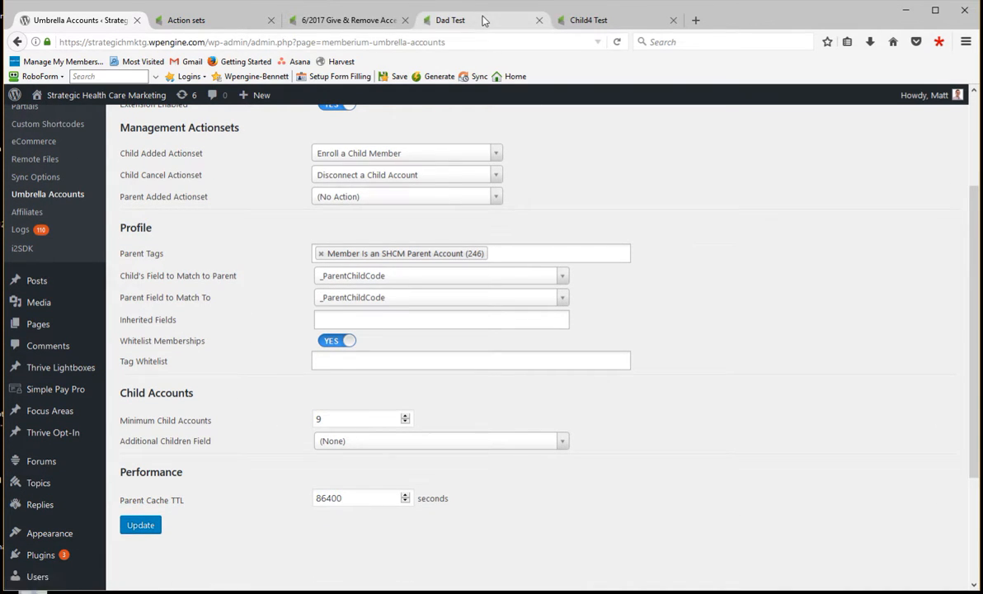
click(472, 19)
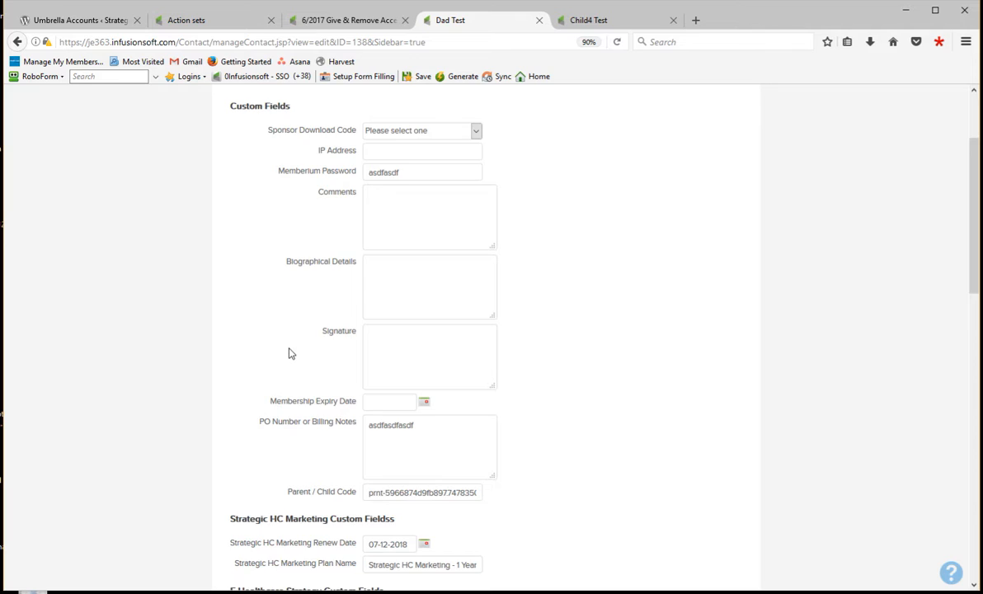
scroll(down, 3)
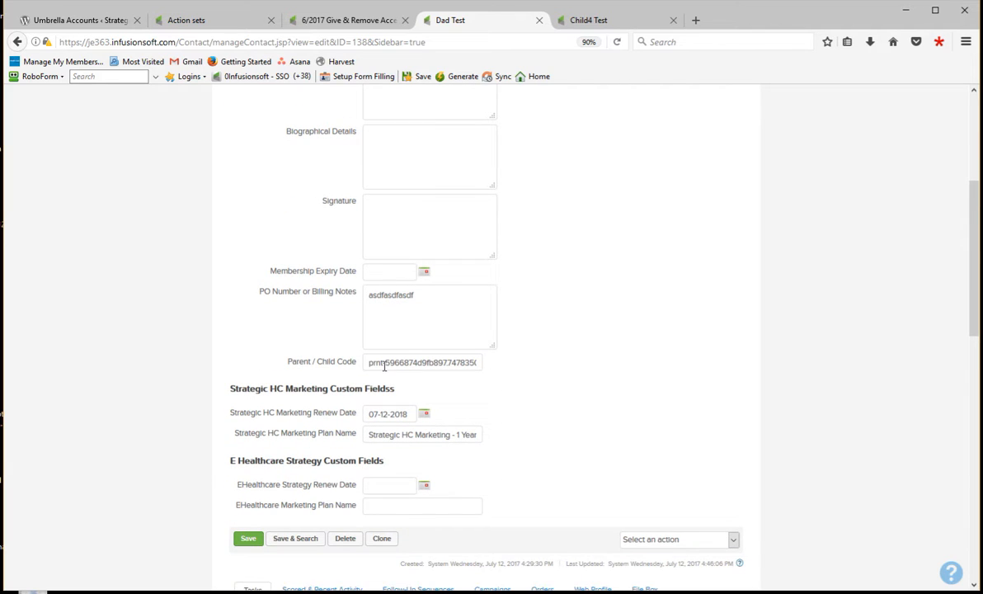
double_click(376, 362)
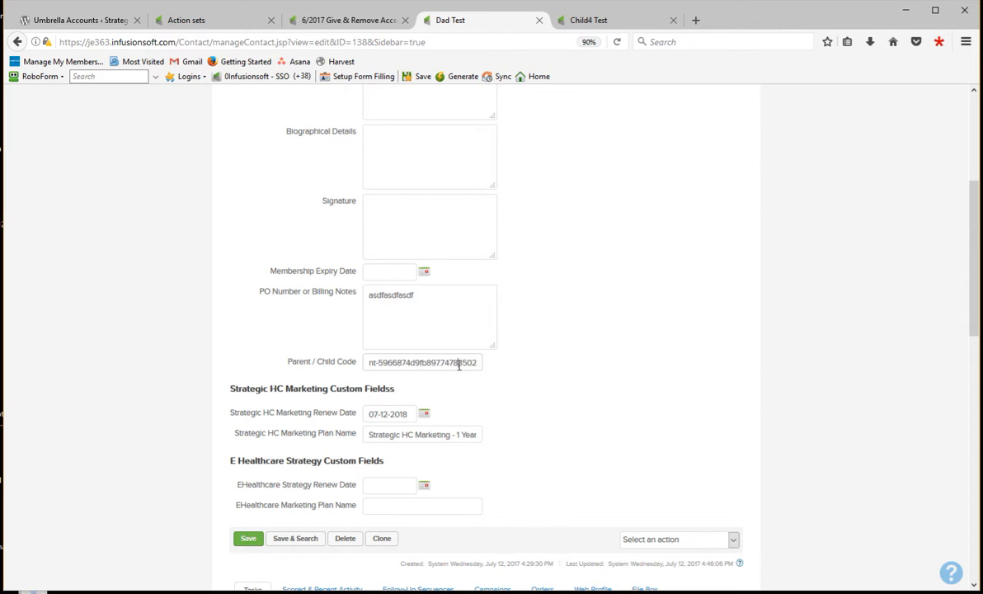
double_click(468, 361)
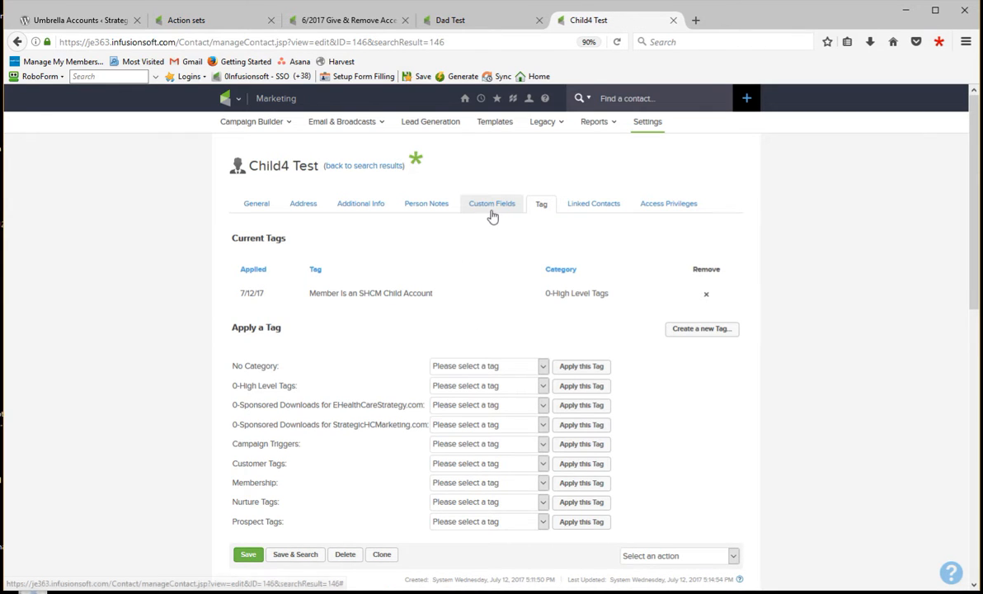
Select Child4 Test's Parent / Child Code in its Custom Fields to compare
click(492, 204)
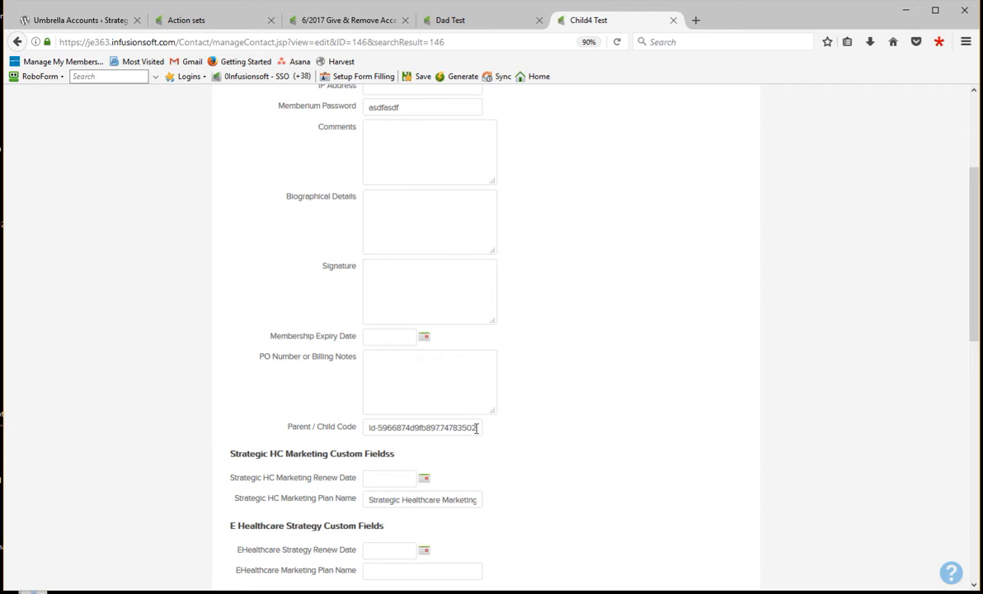
double_click(375, 428)
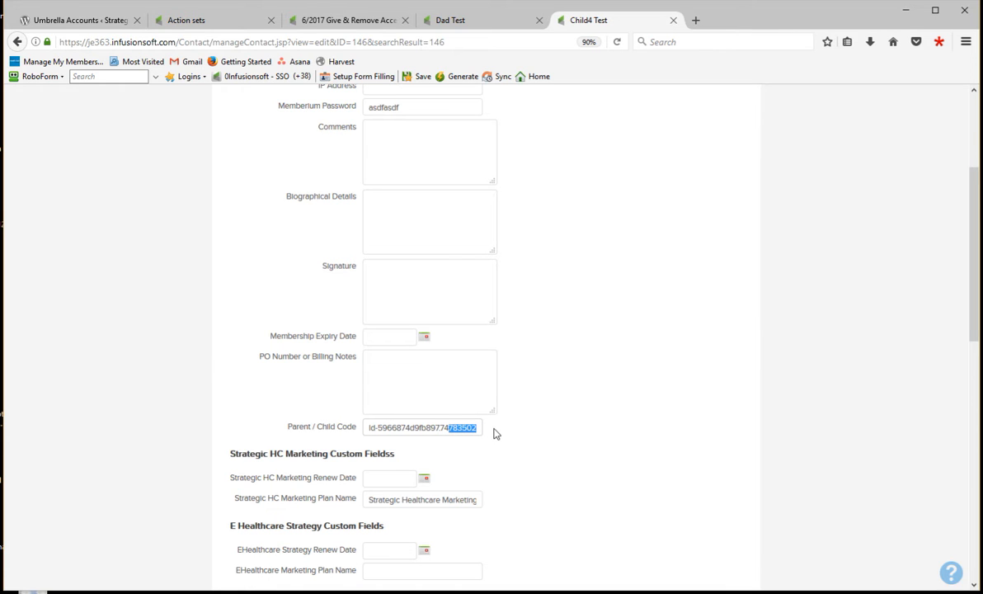
scroll(up, 3)
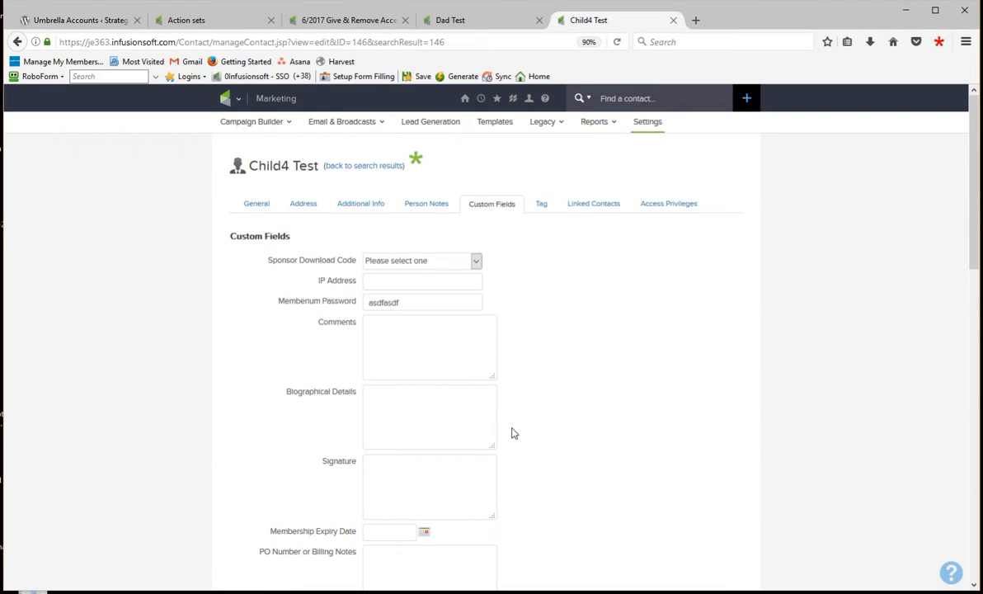